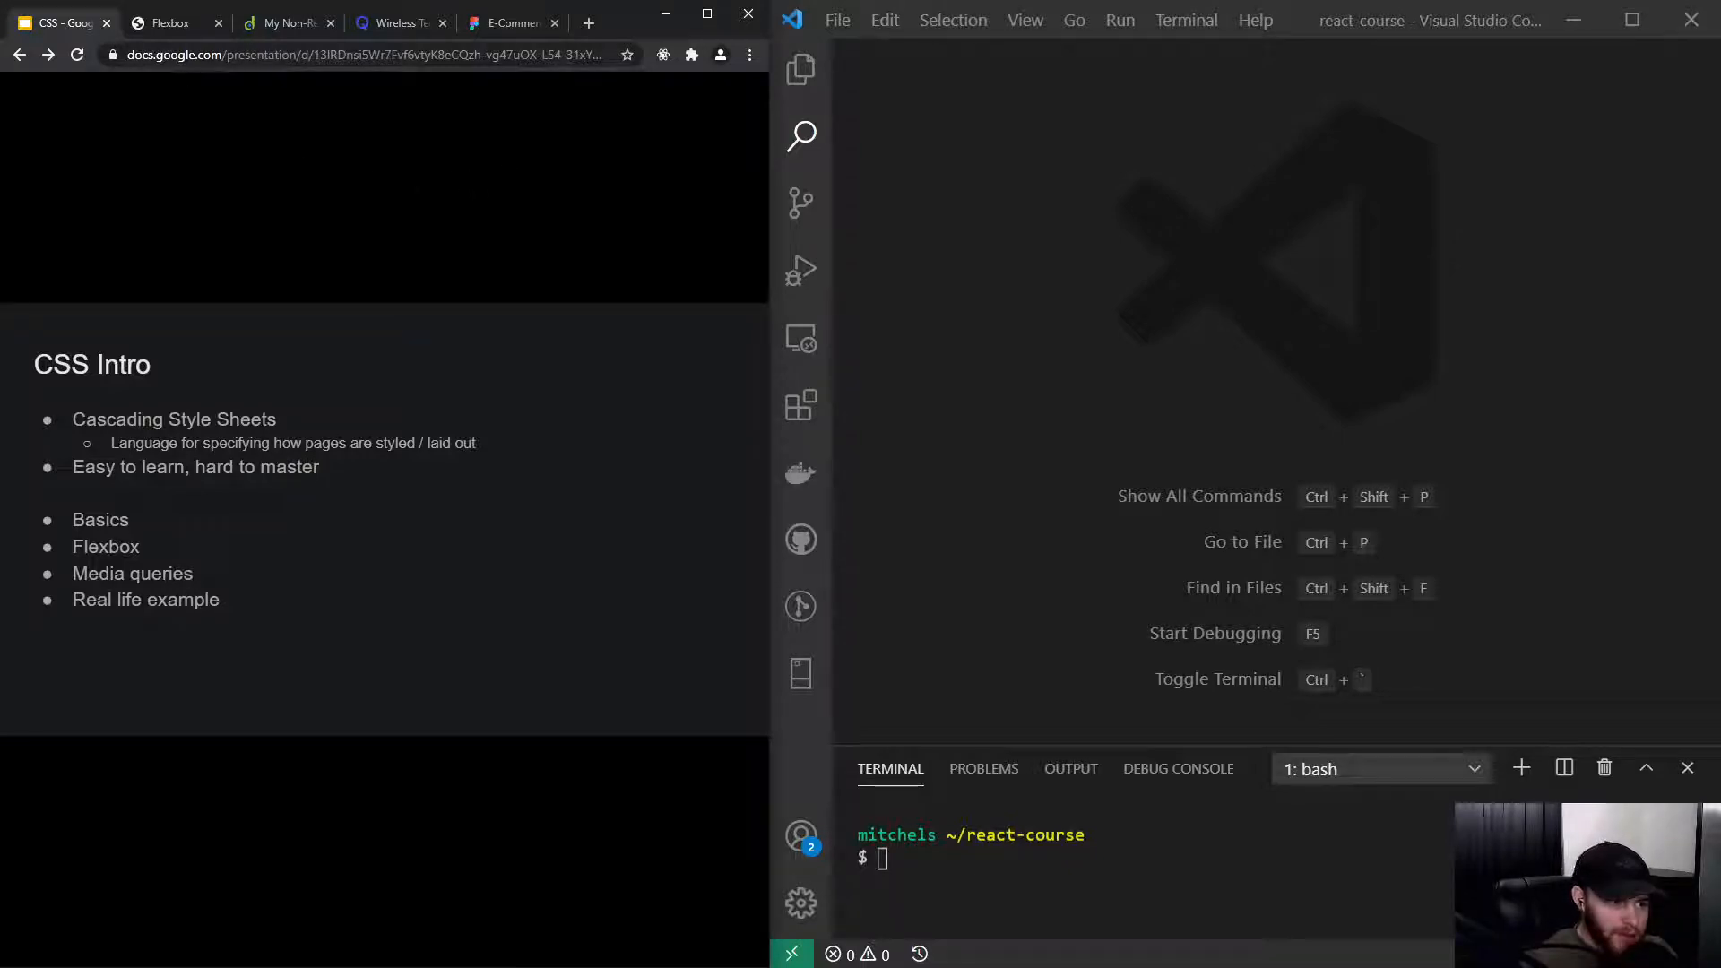
Show the flexbox layout diagram, return to the CSS Intro slide, then switch to the My Non-Responsive page
click(168, 24)
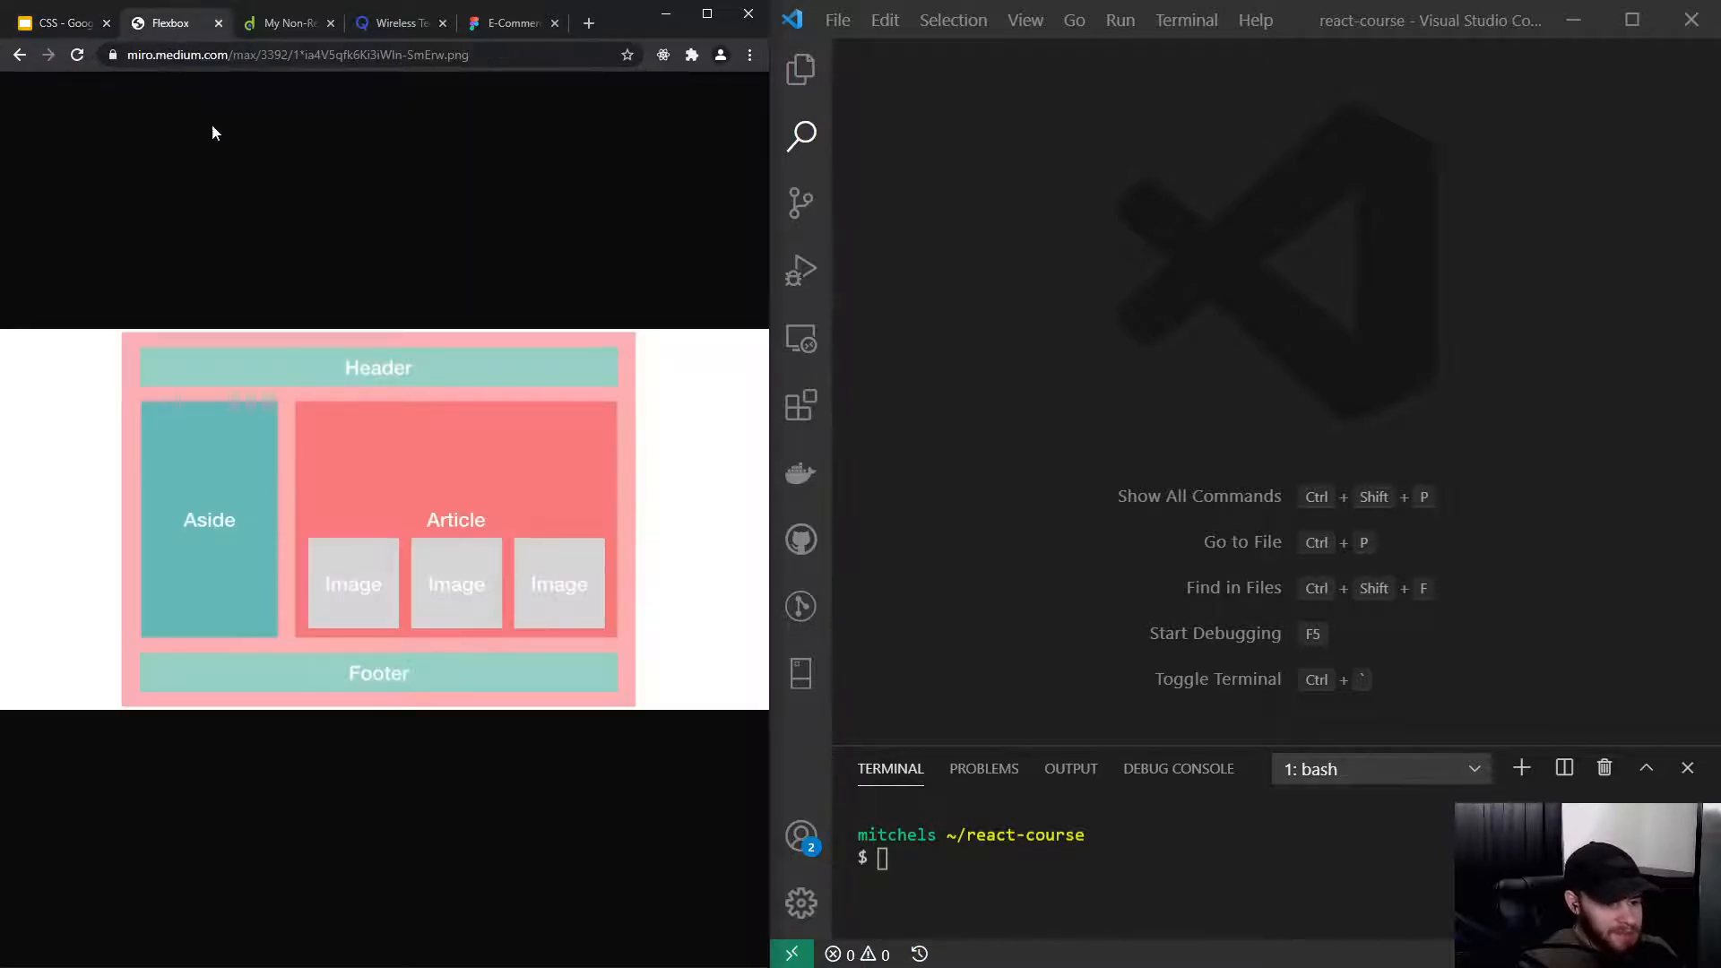
mouse_move(351, 459)
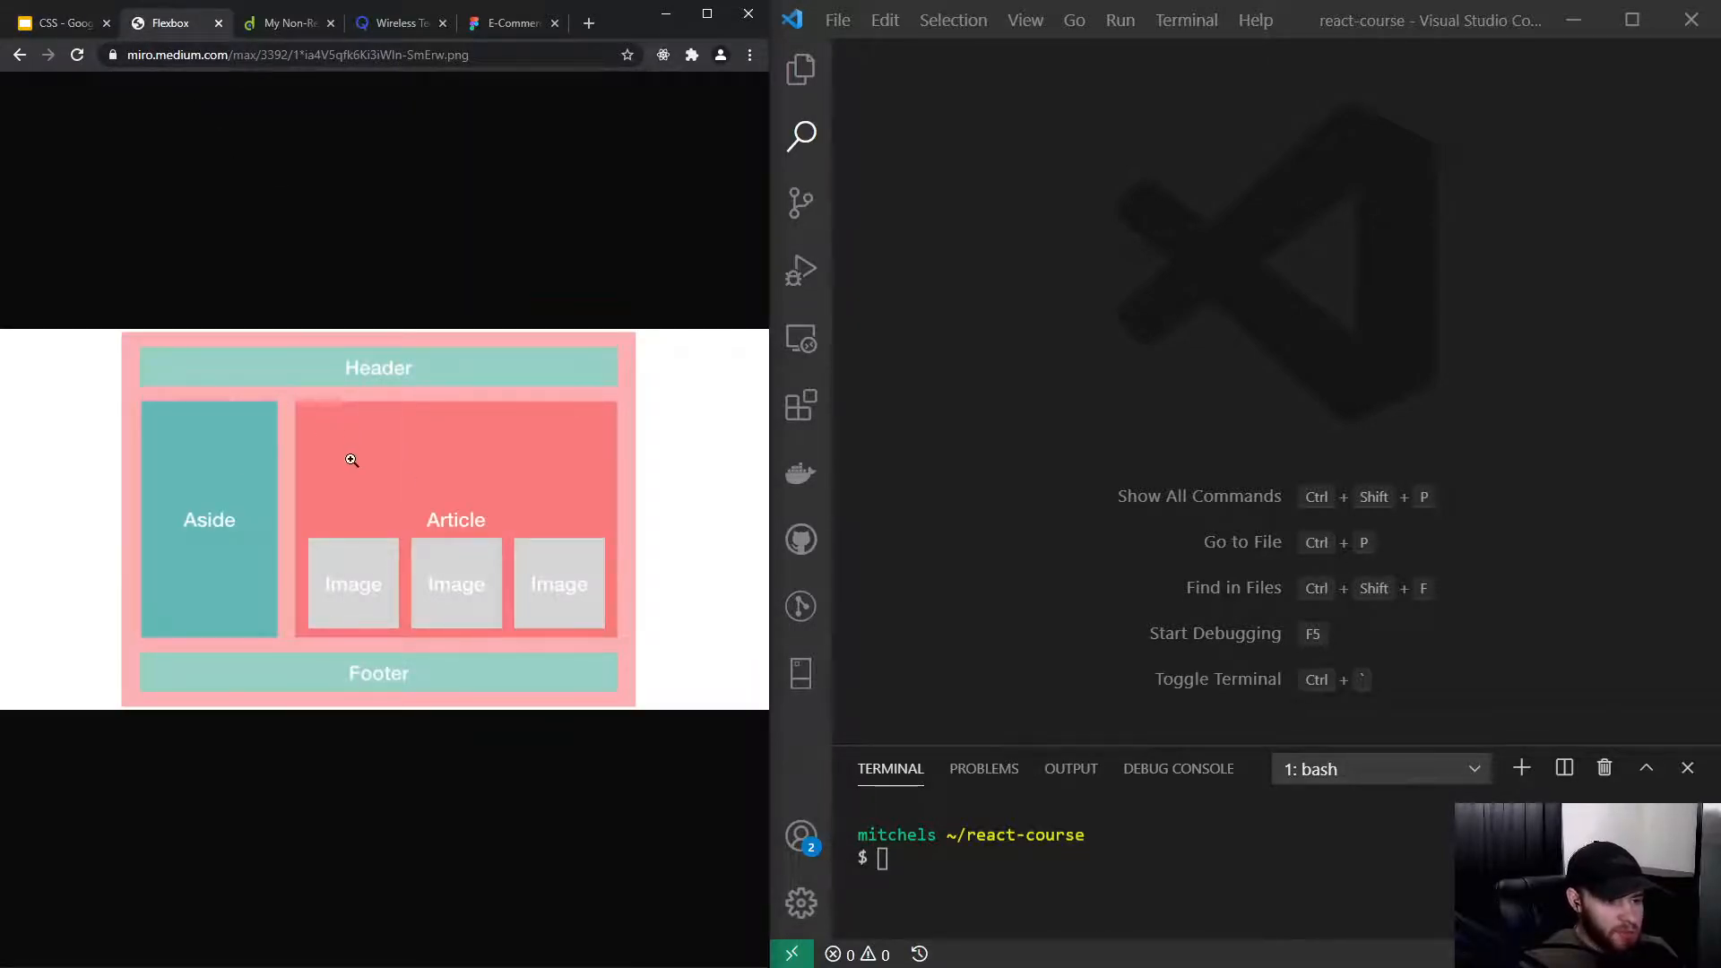
mouse_move(242, 505)
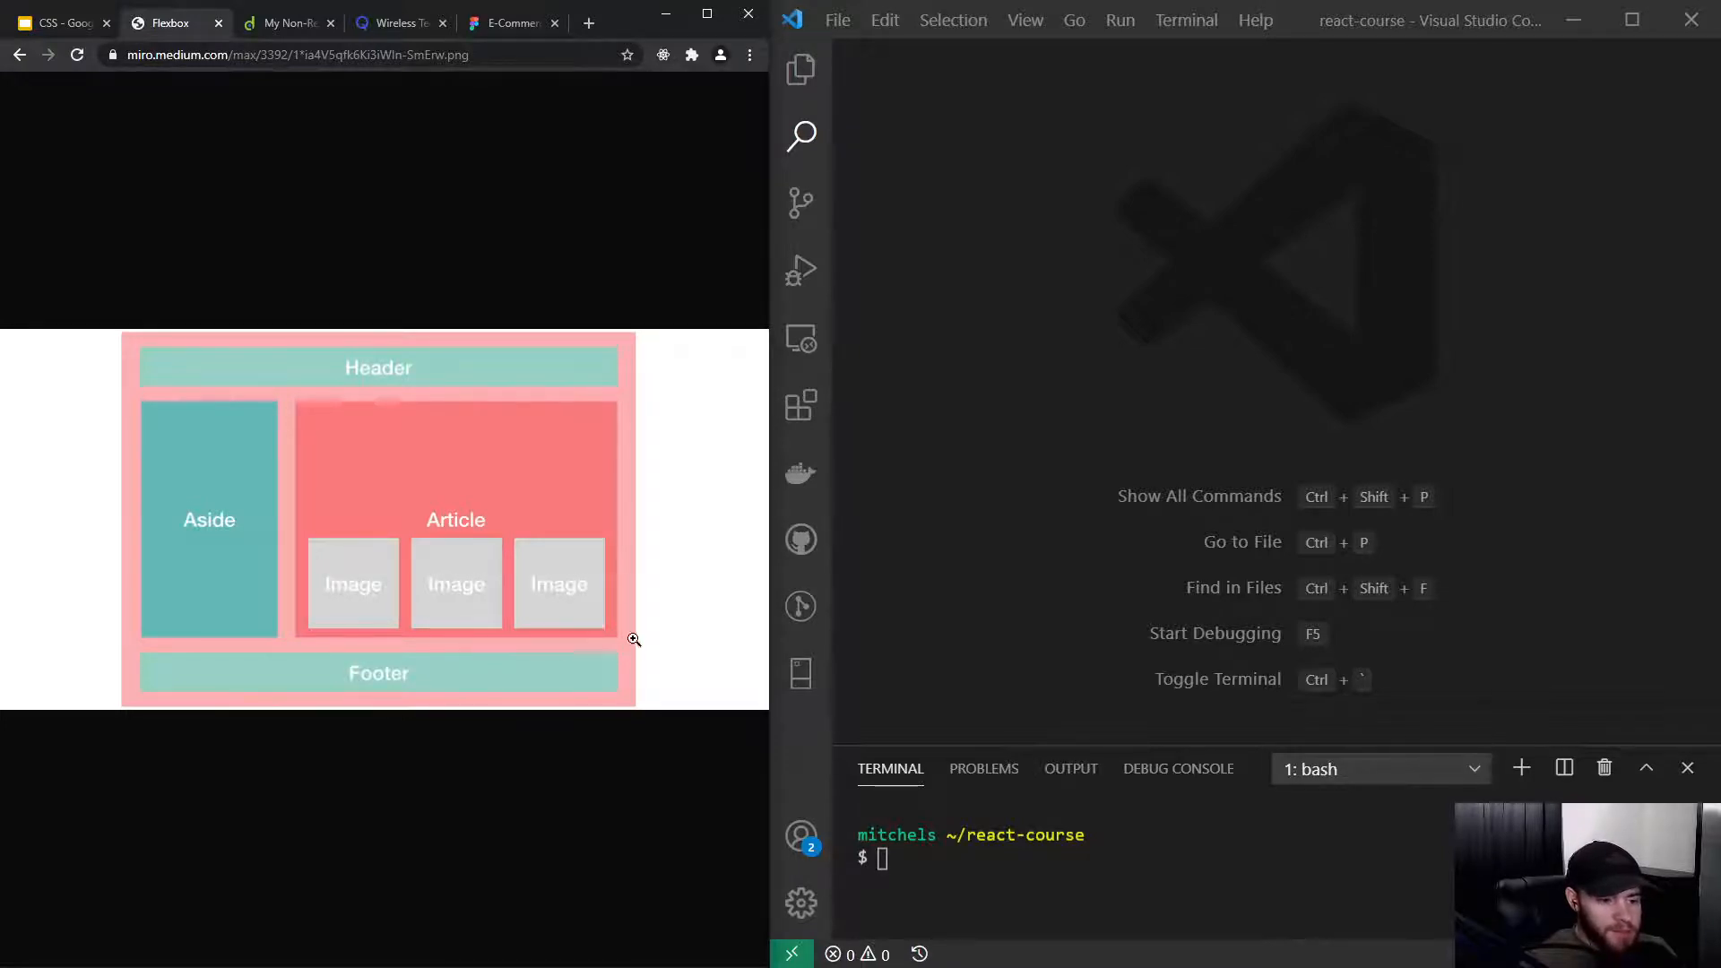
mouse_move(308, 405)
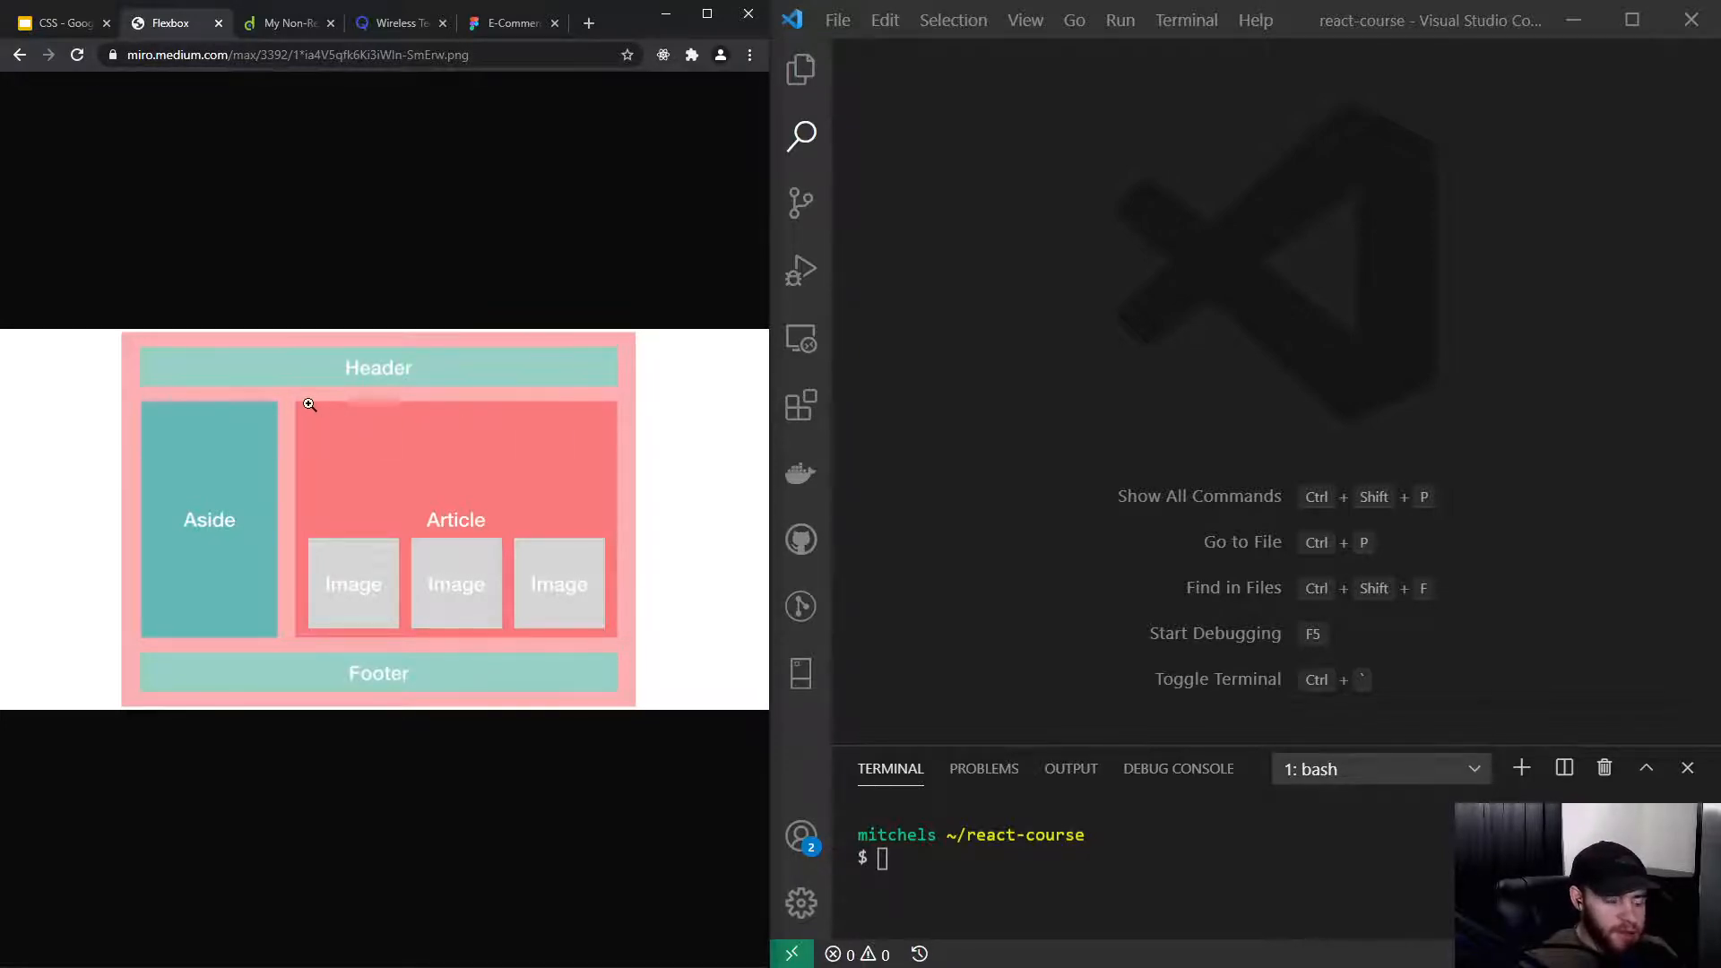
mouse_move(556, 656)
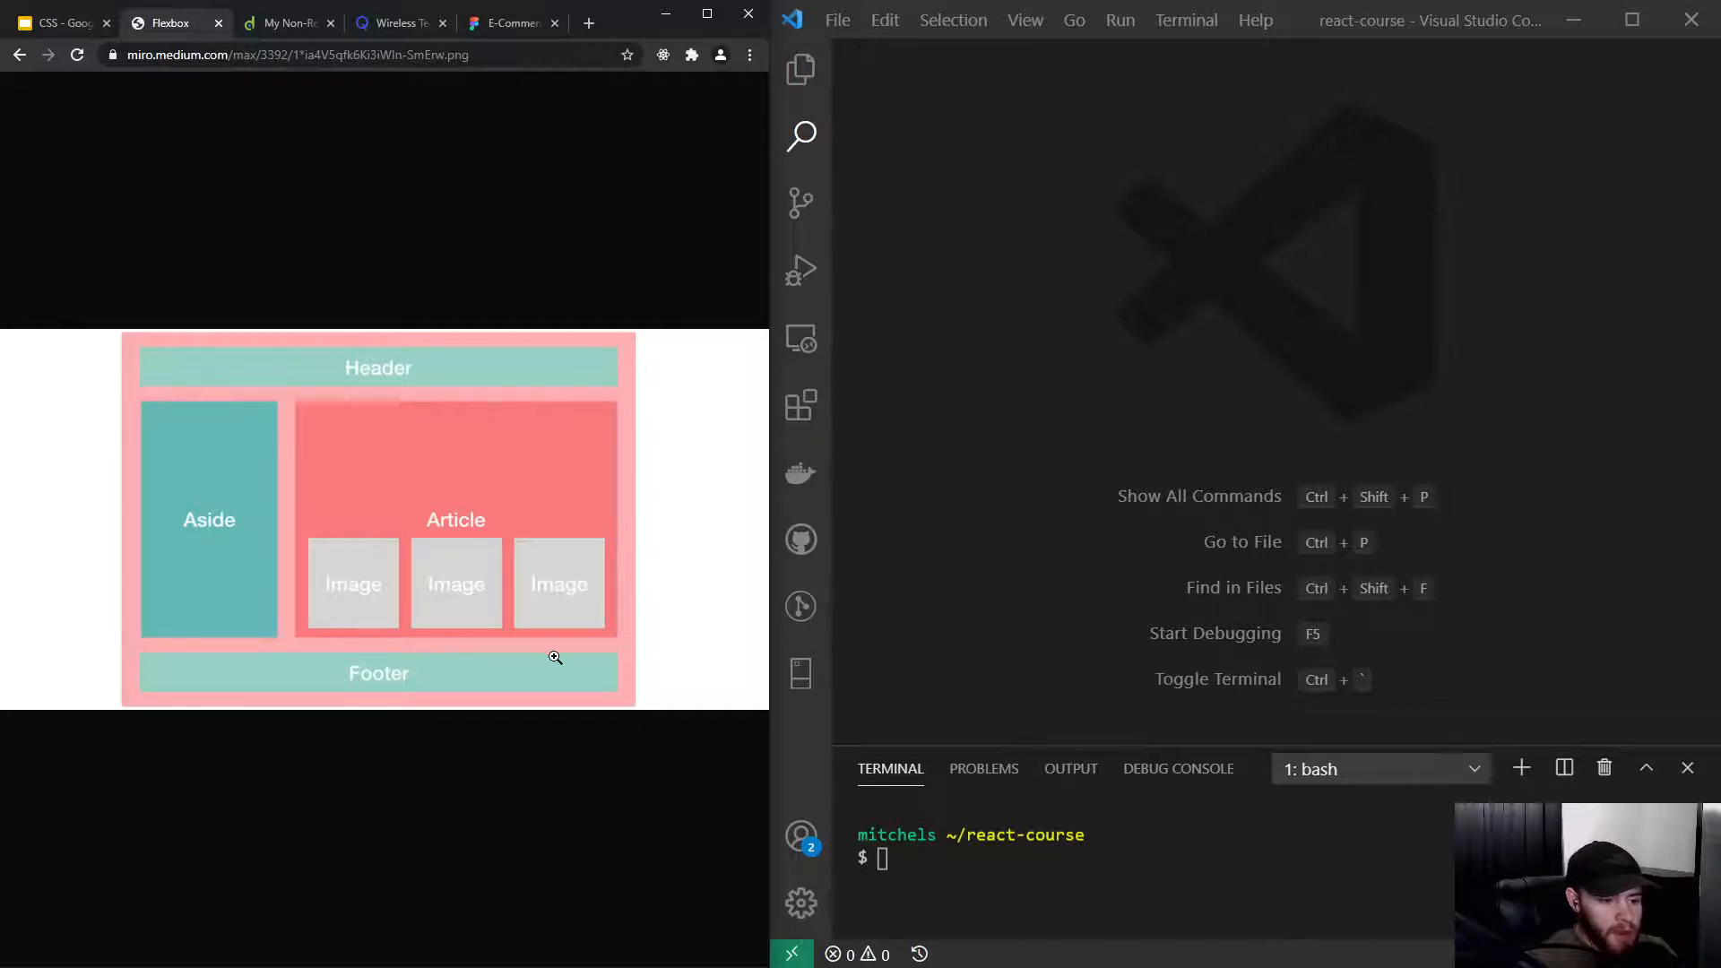
mouse_move(609, 432)
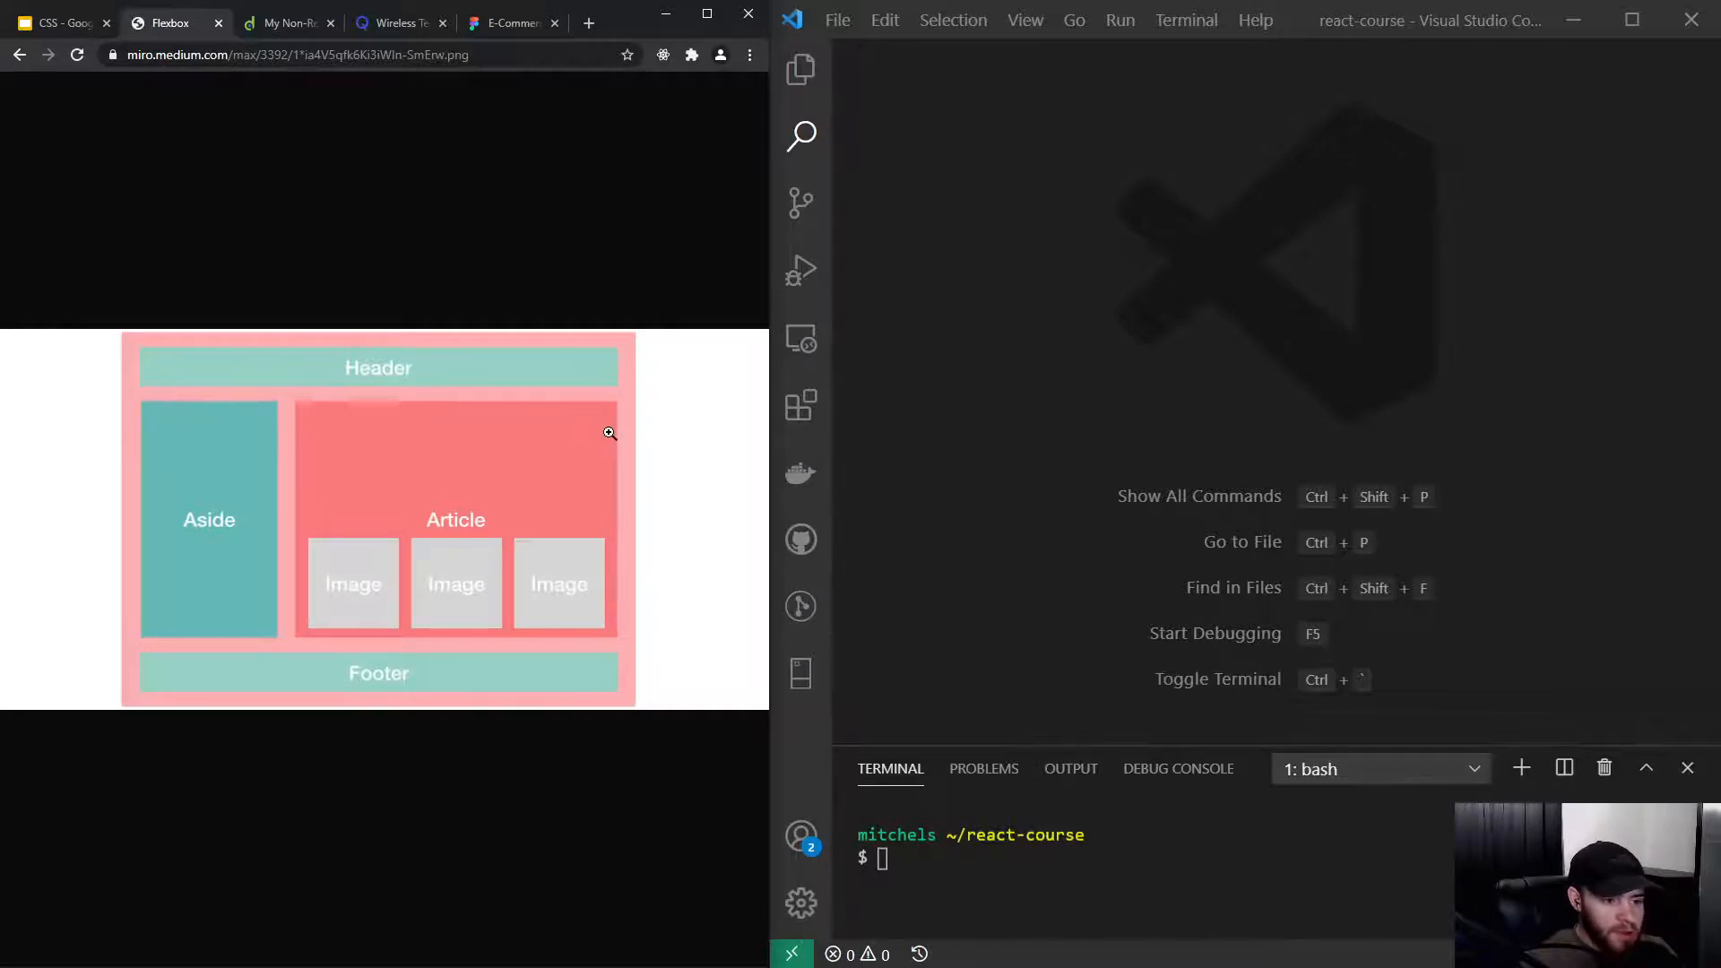
mouse_move(405, 416)
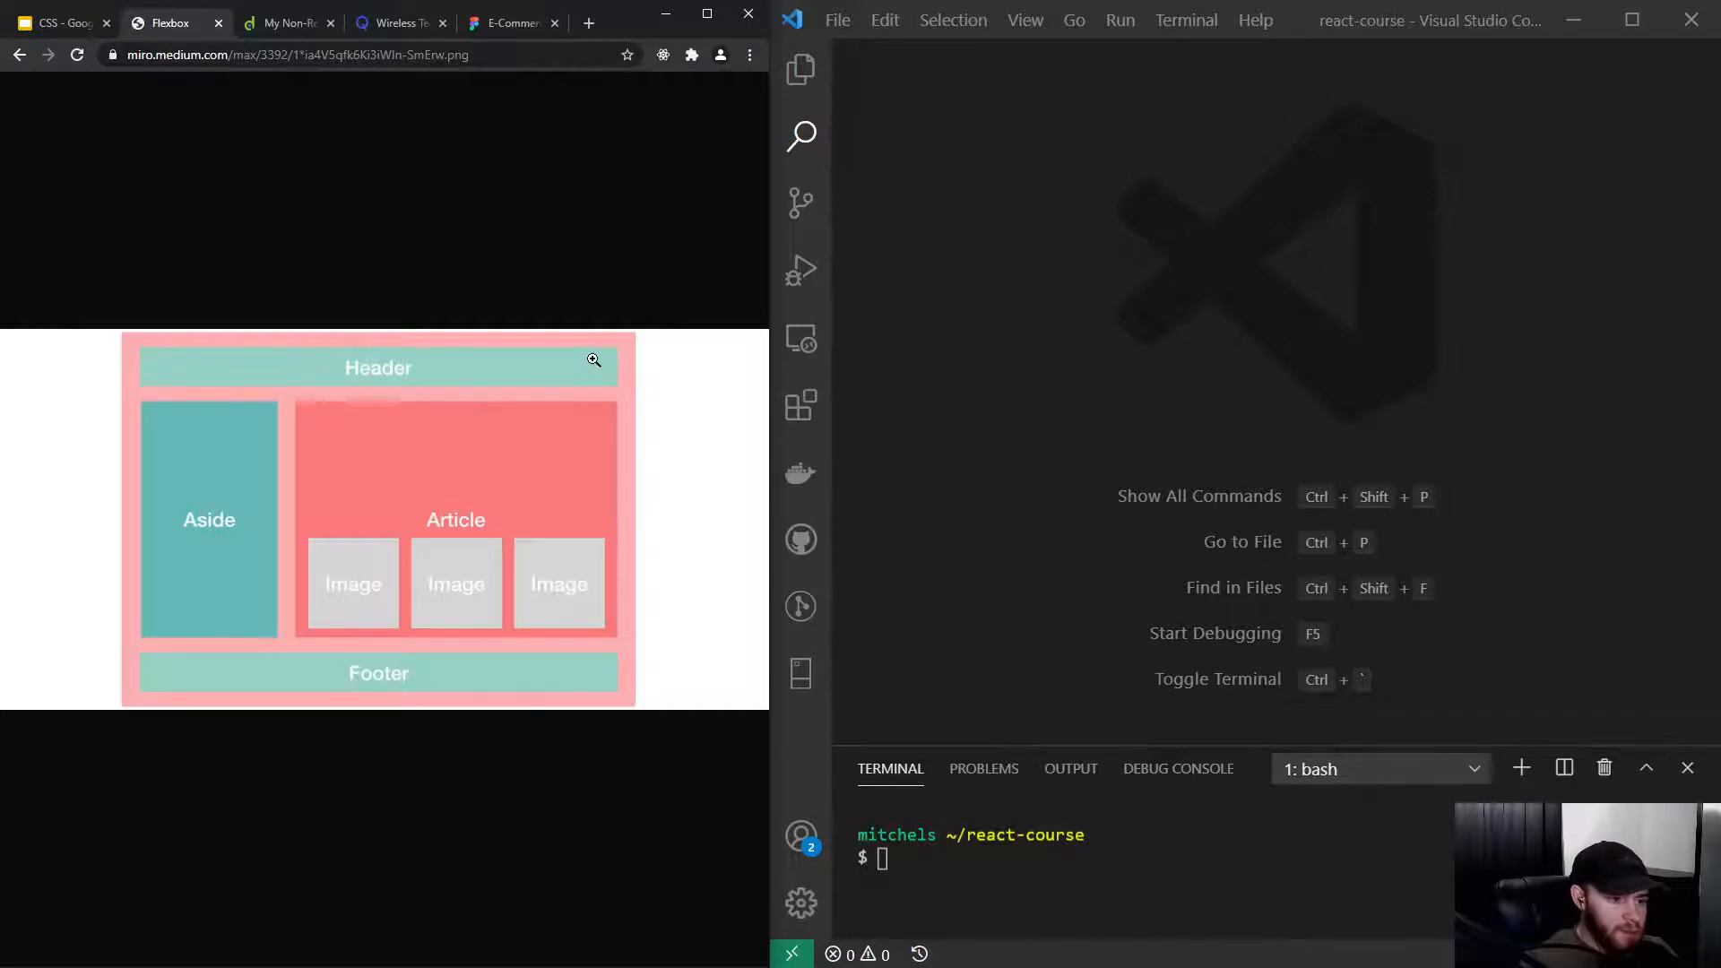
mouse_move(260, 391)
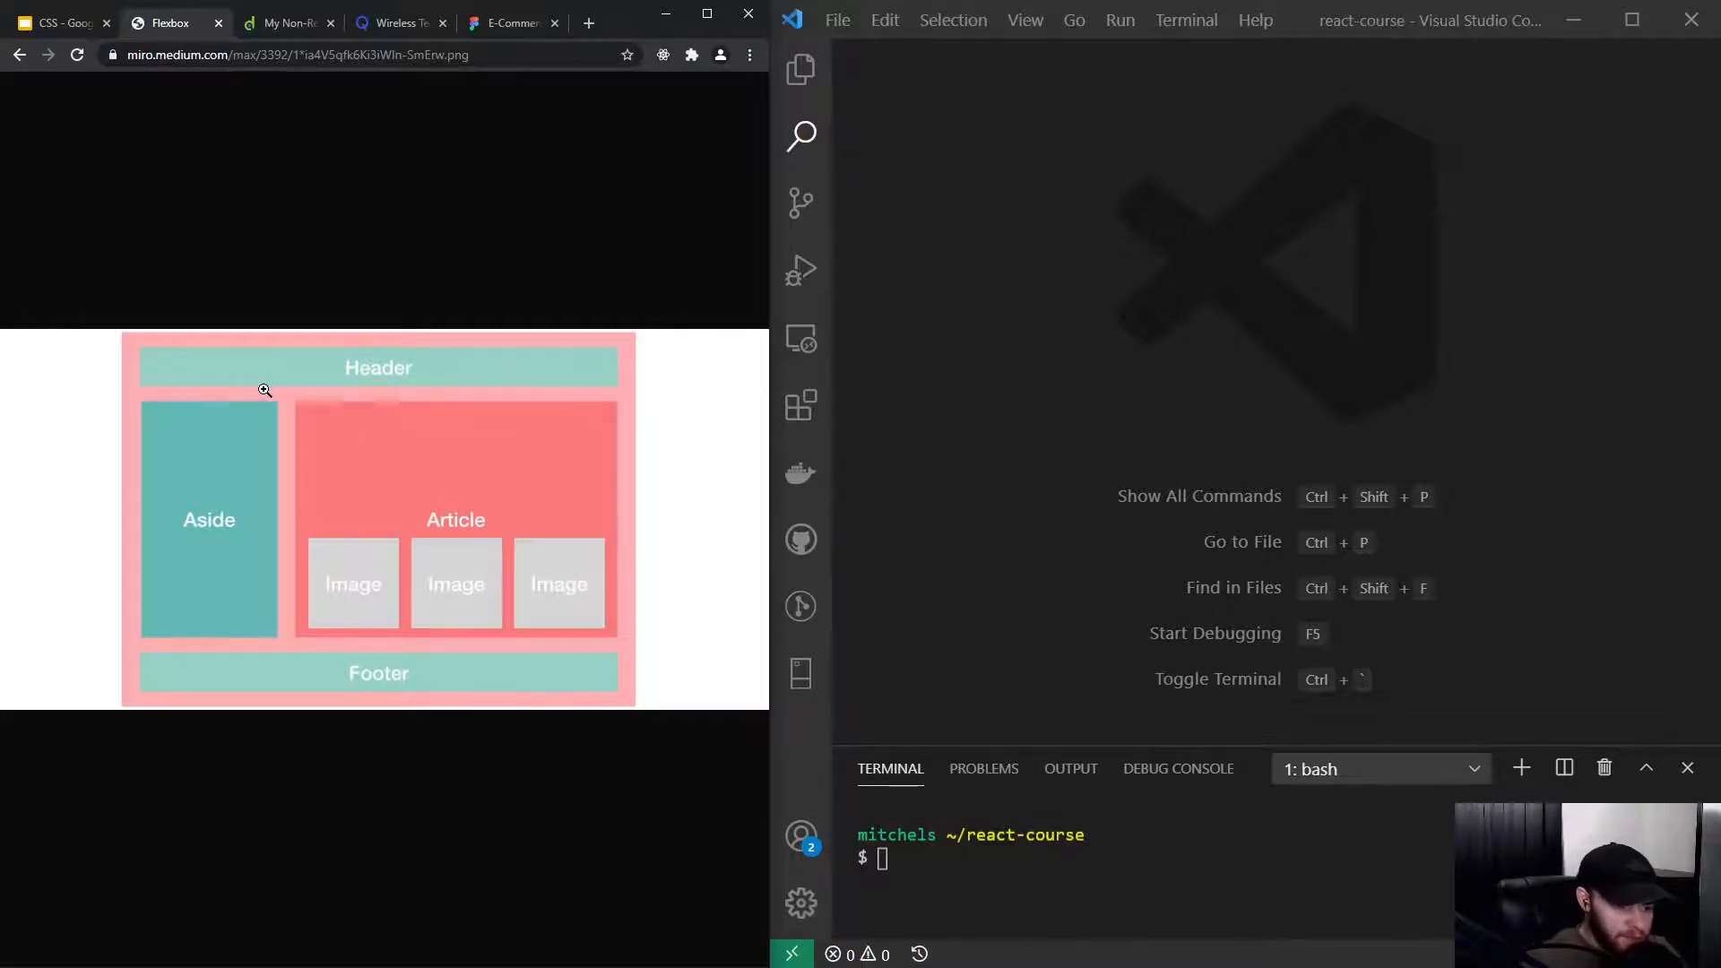
mouse_move(237, 477)
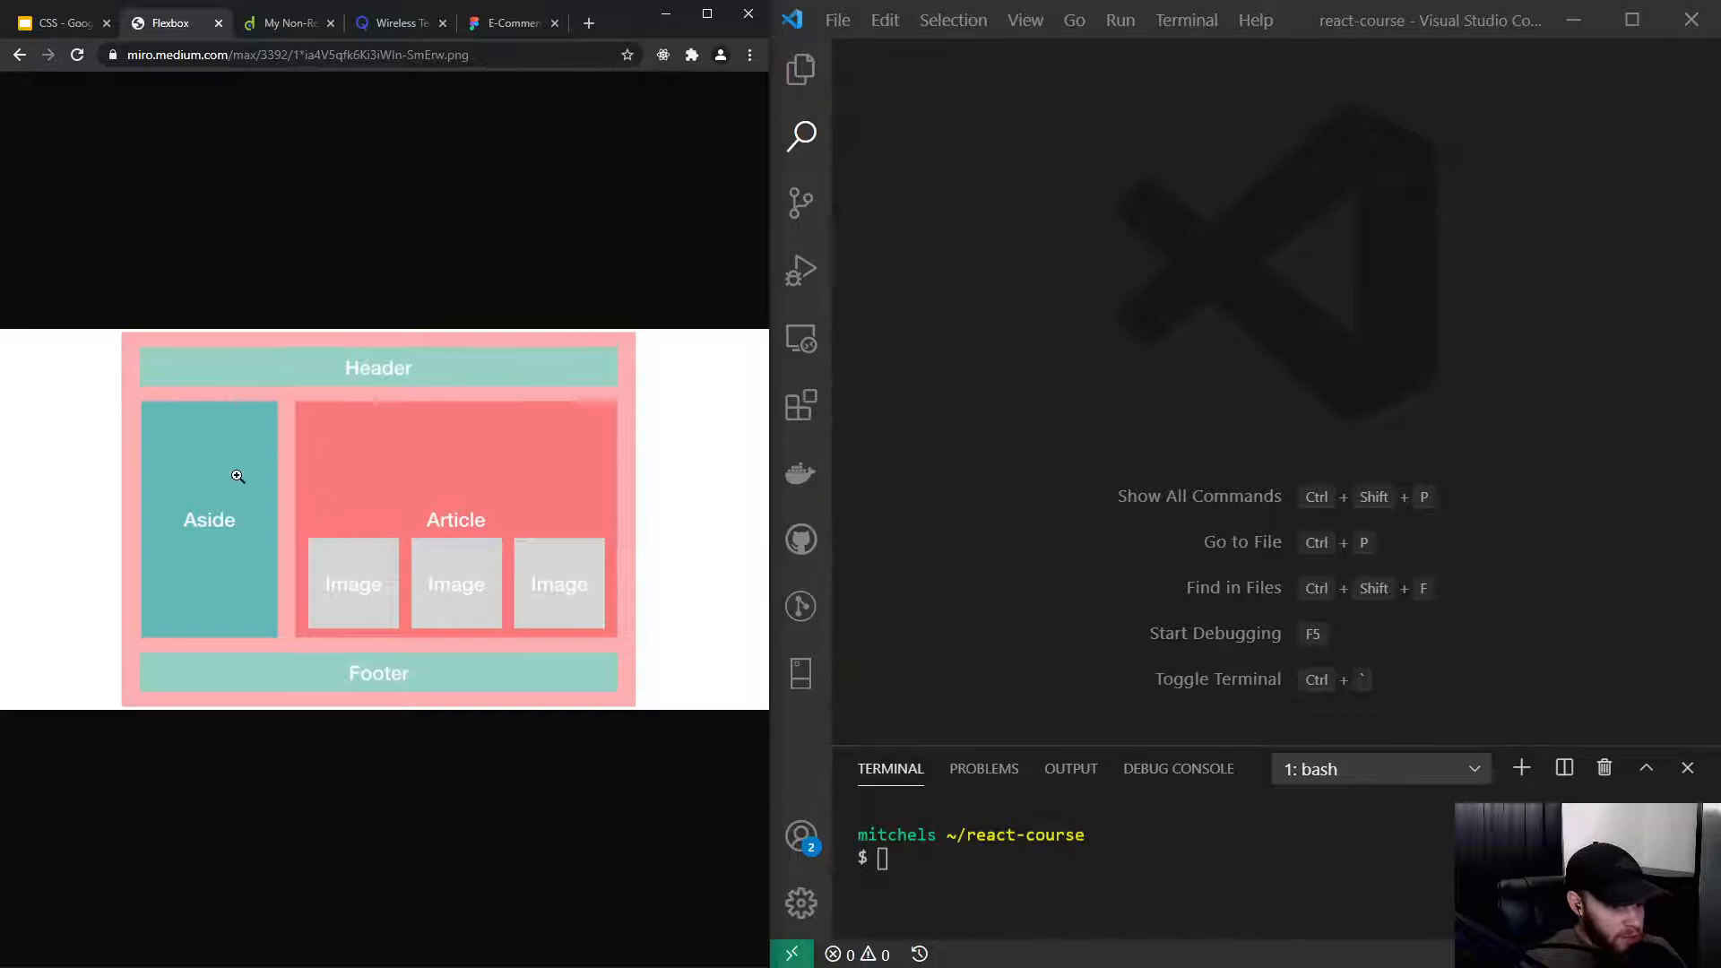
mouse_move(278, 355)
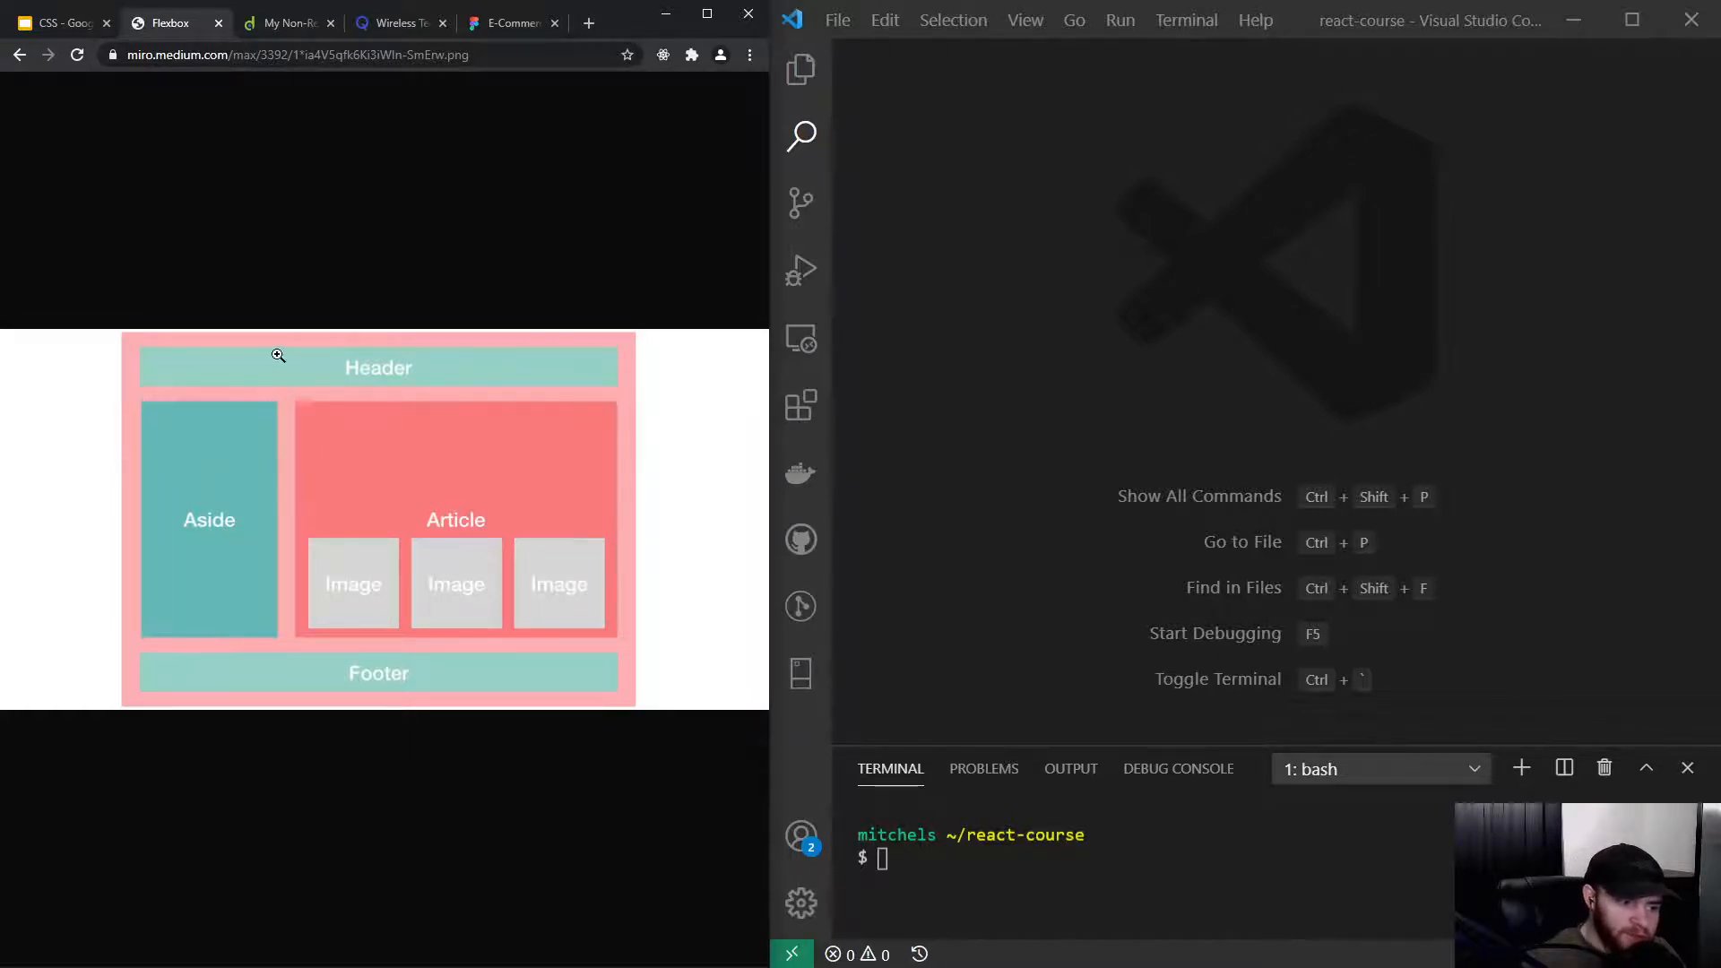
mouse_move(654, 706)
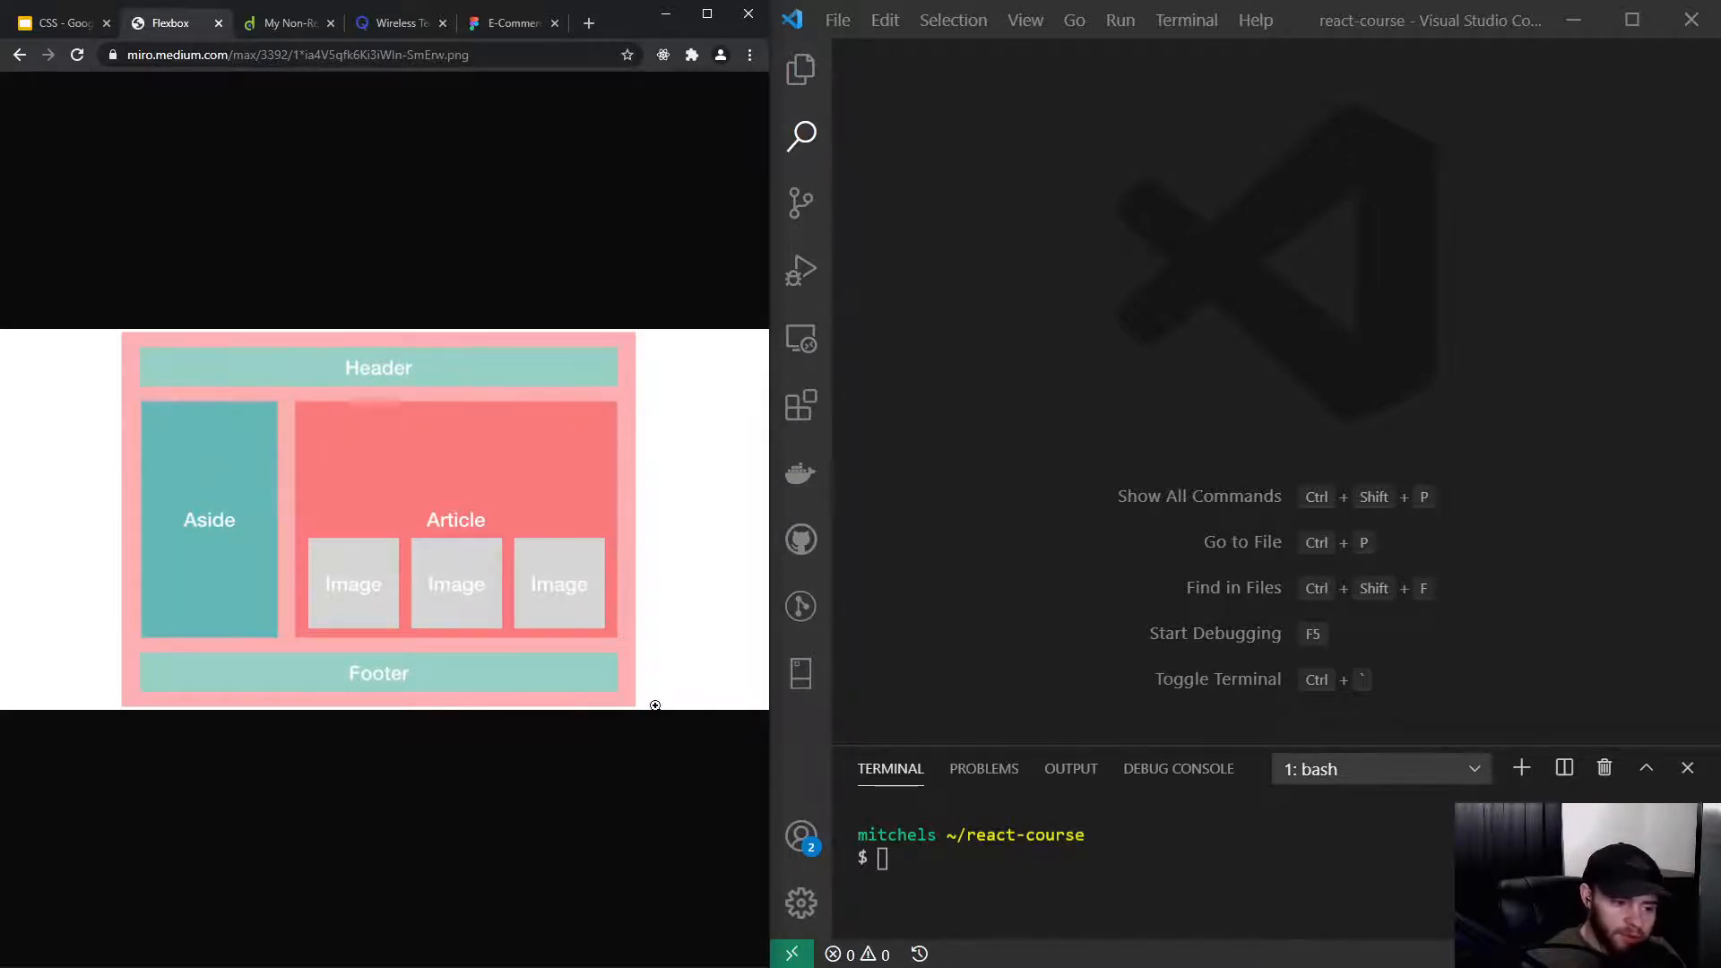
mouse_move(371, 652)
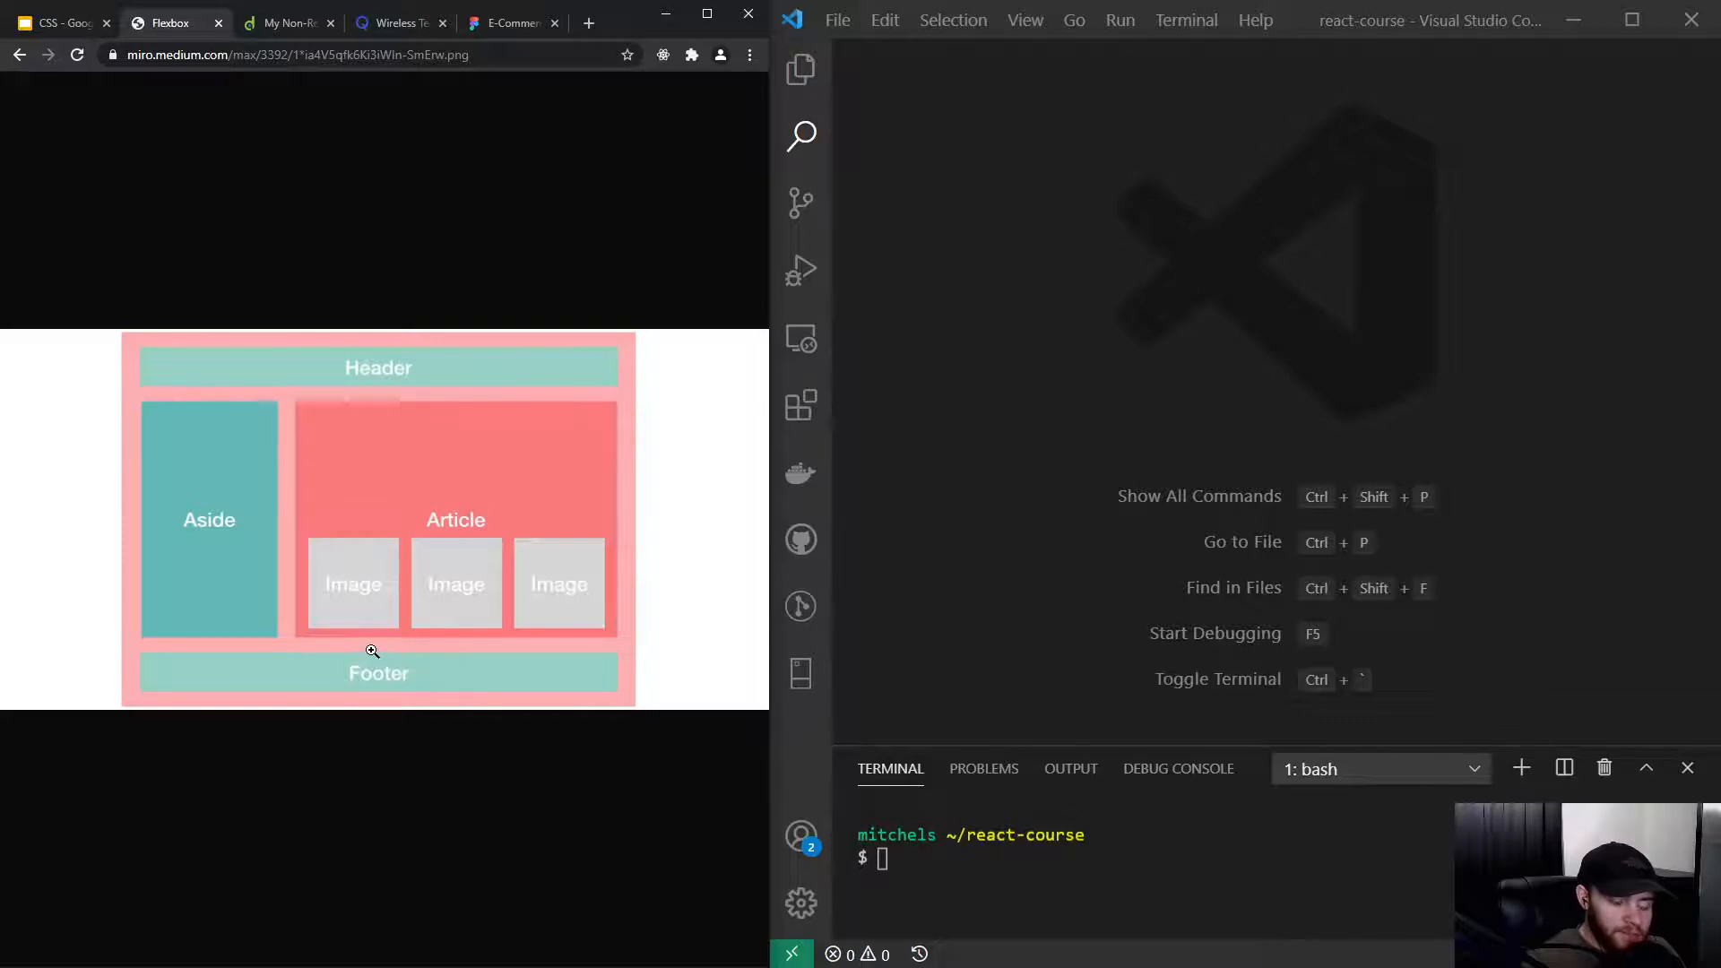
mouse_move(369, 662)
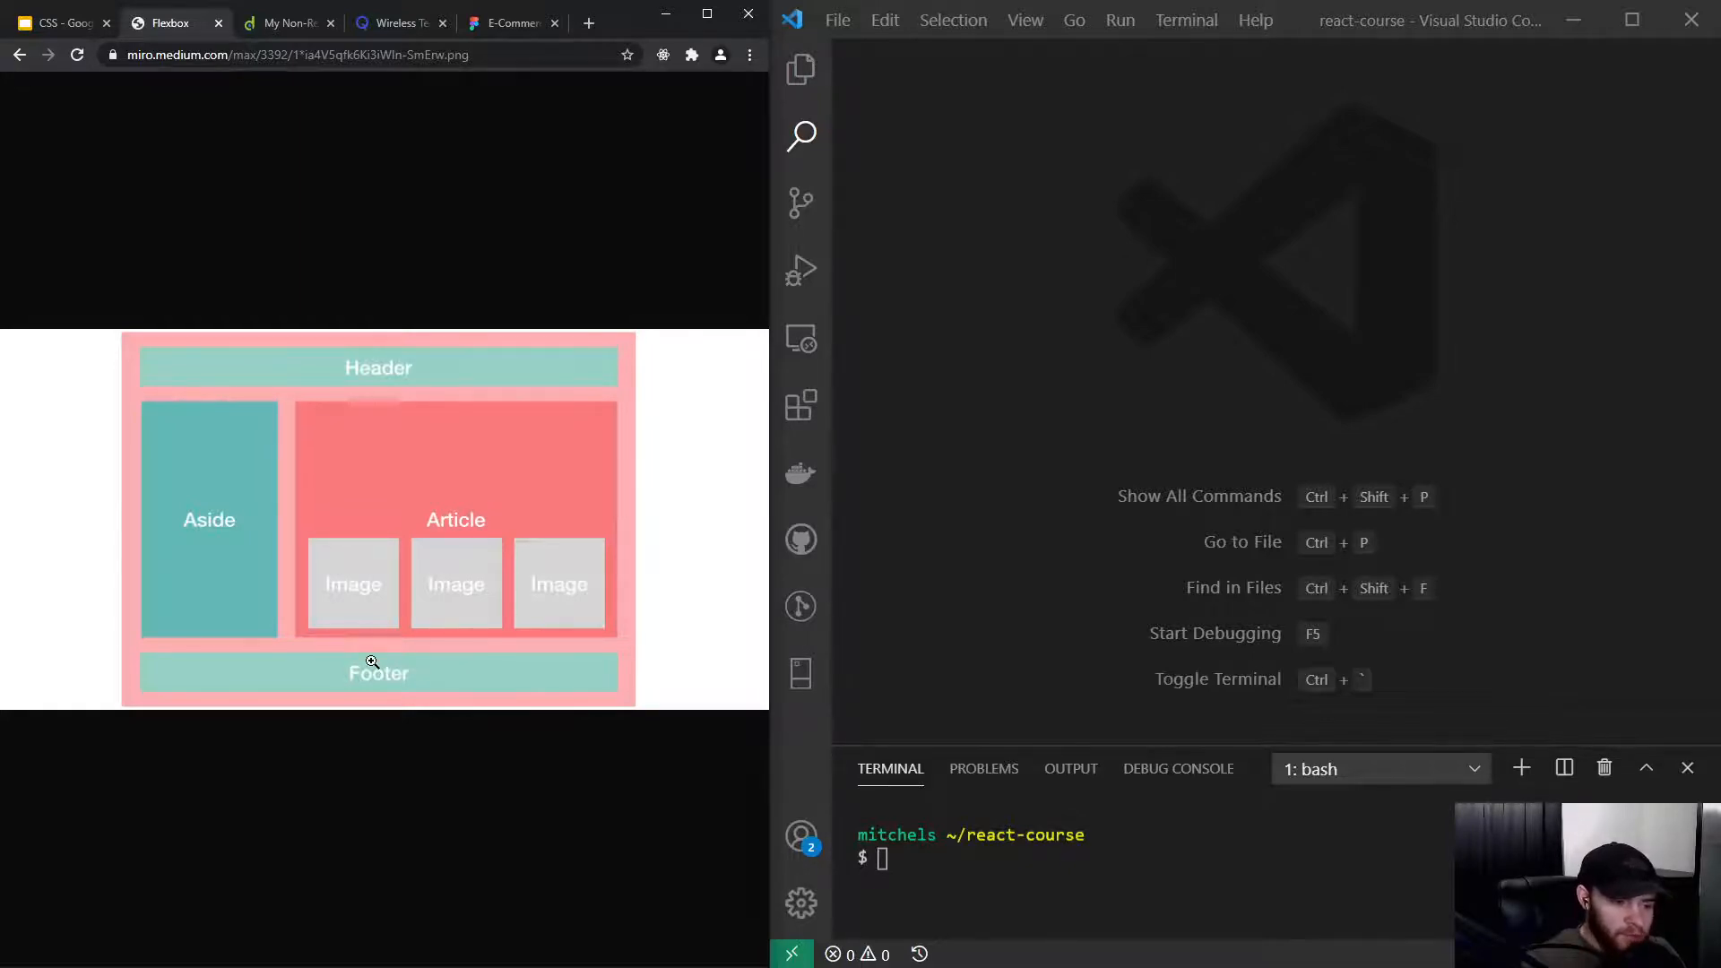
mouse_move(319, 577)
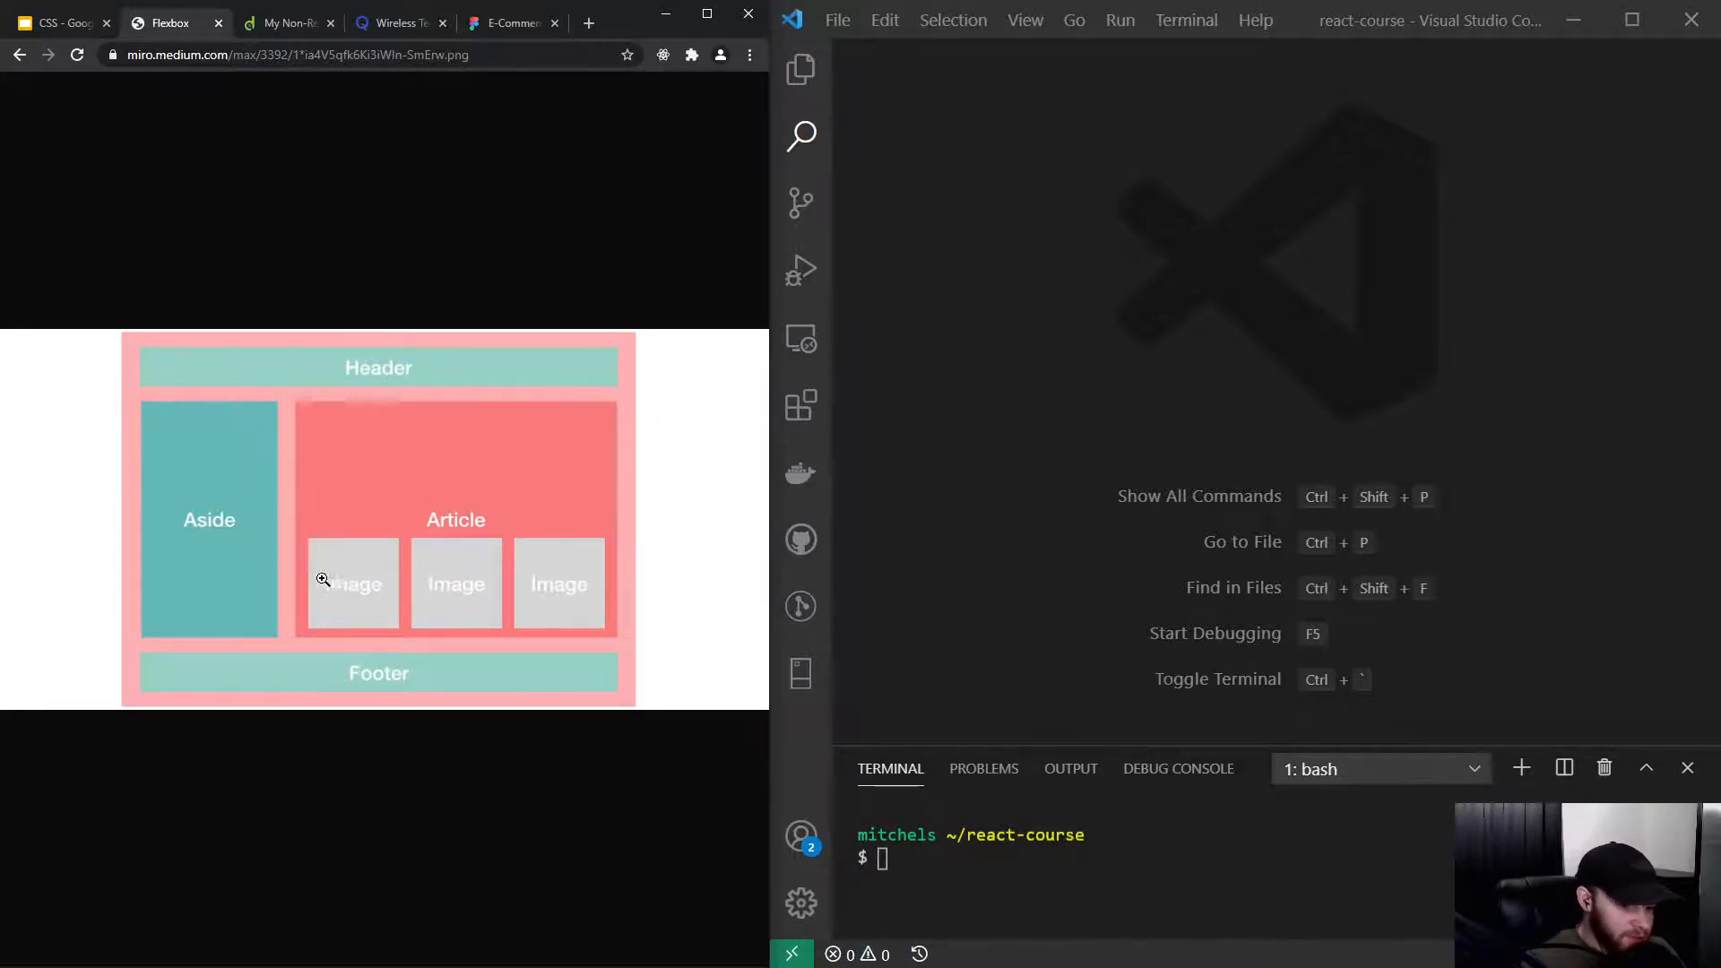
mouse_move(411, 587)
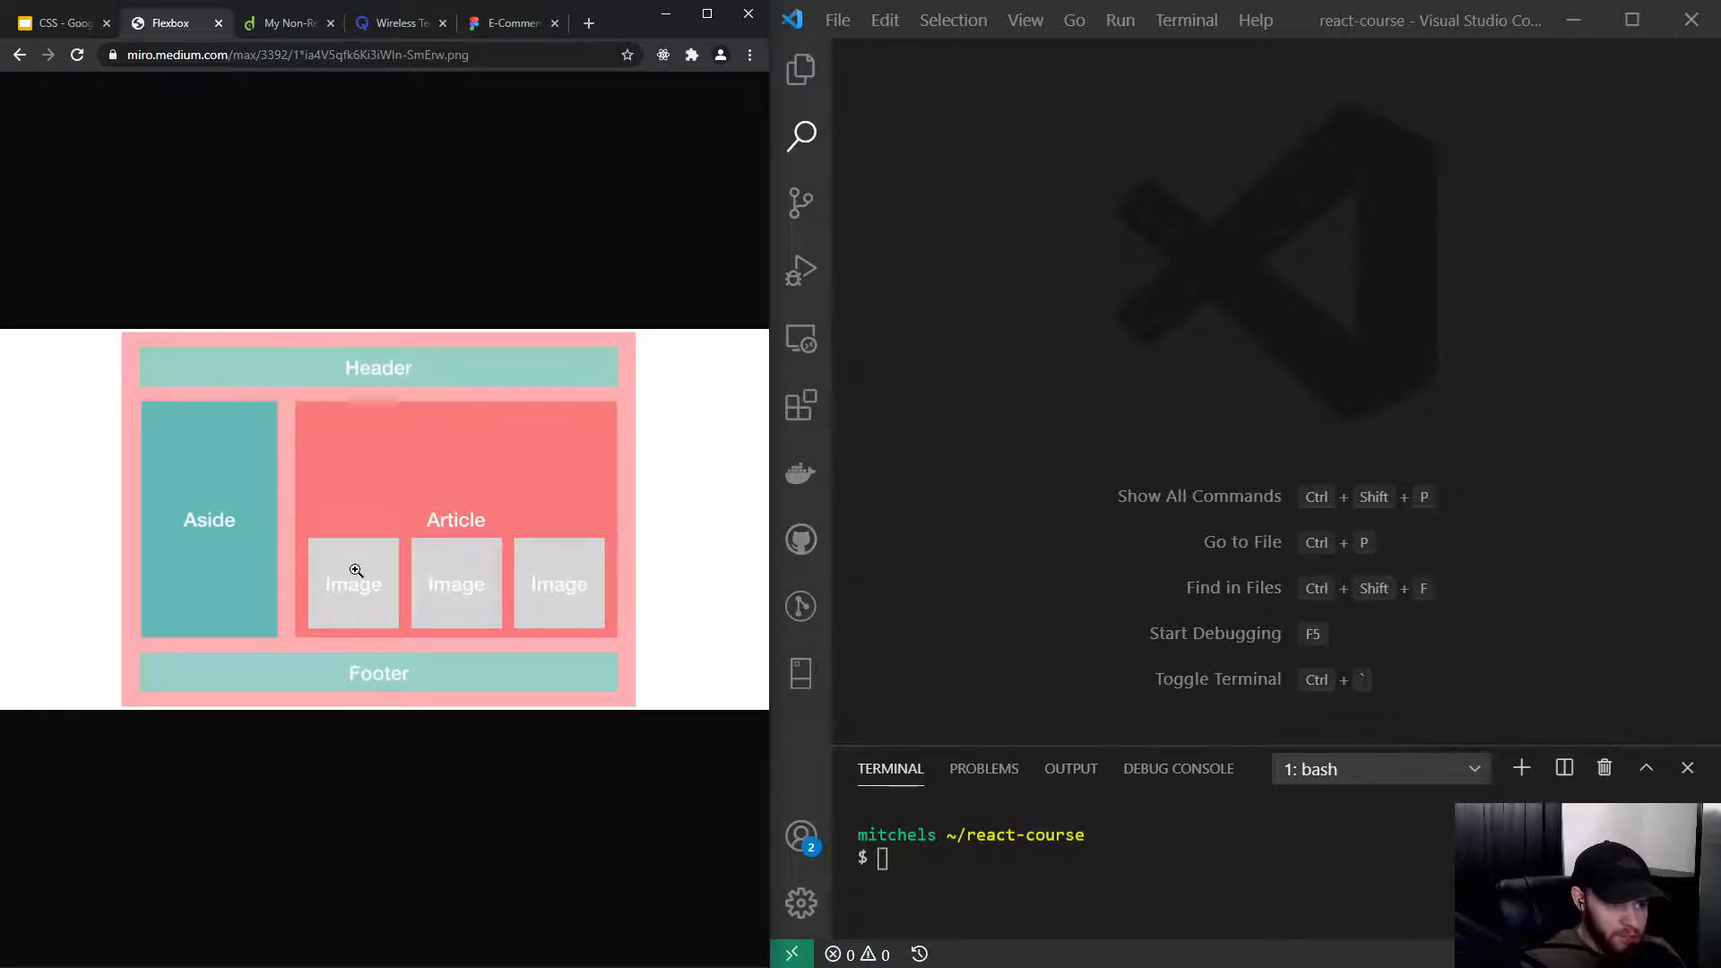
click(63, 23)
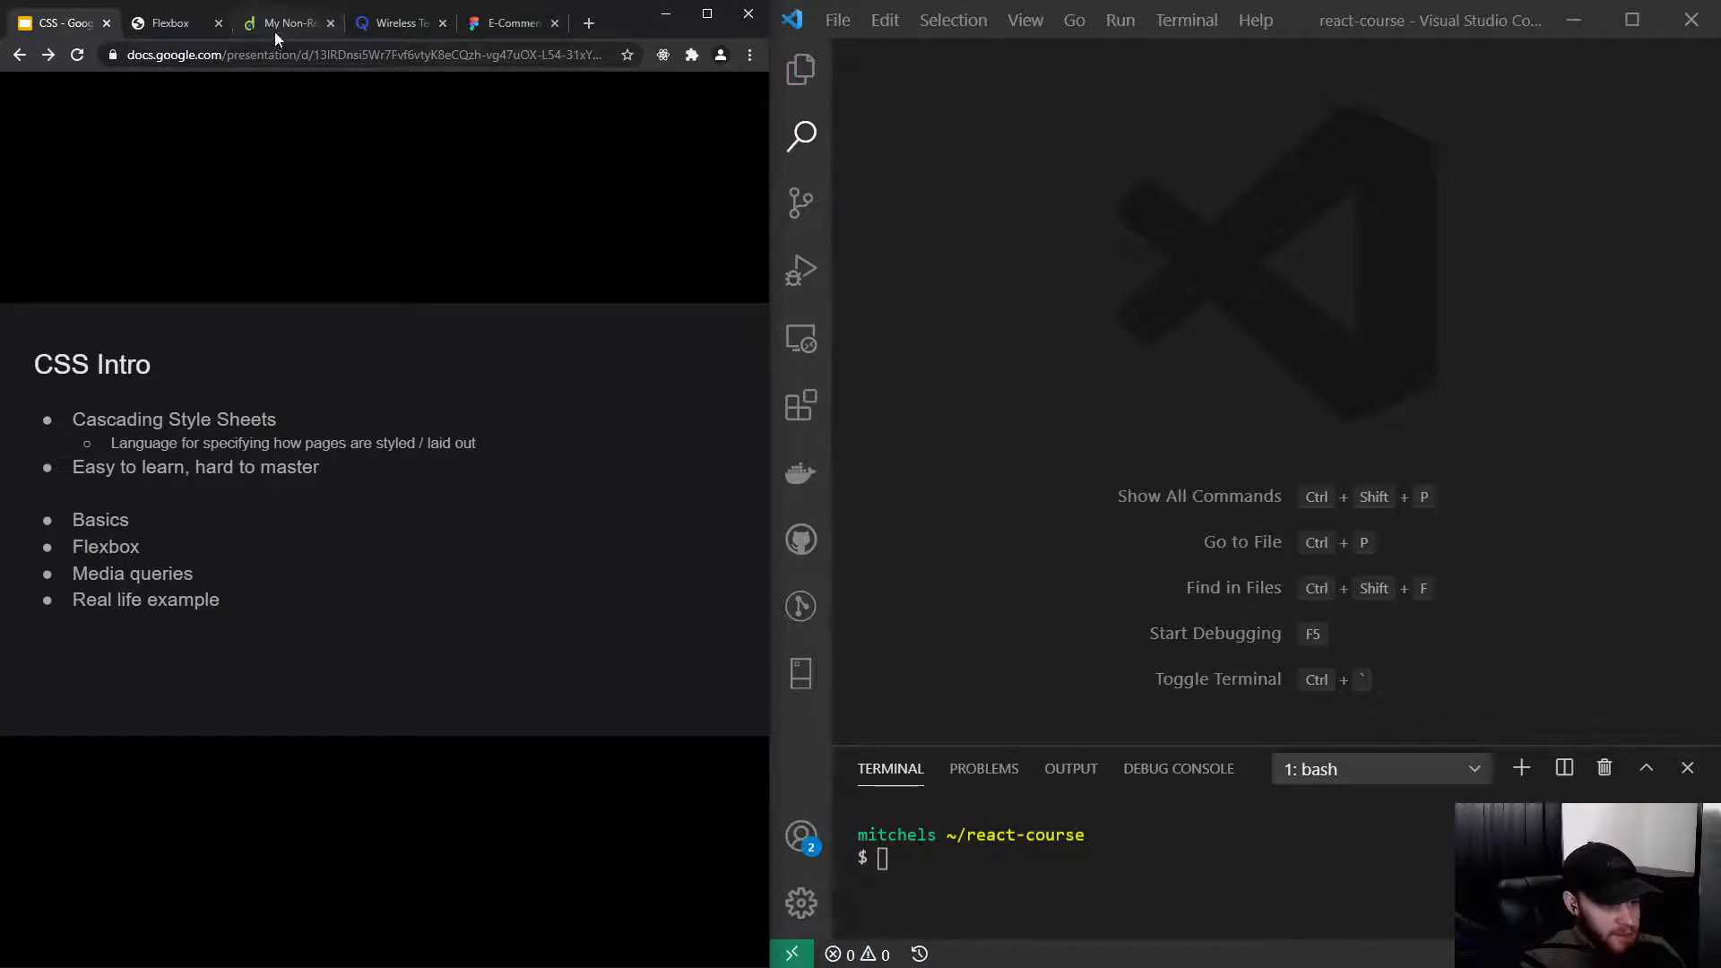
click(296, 23)
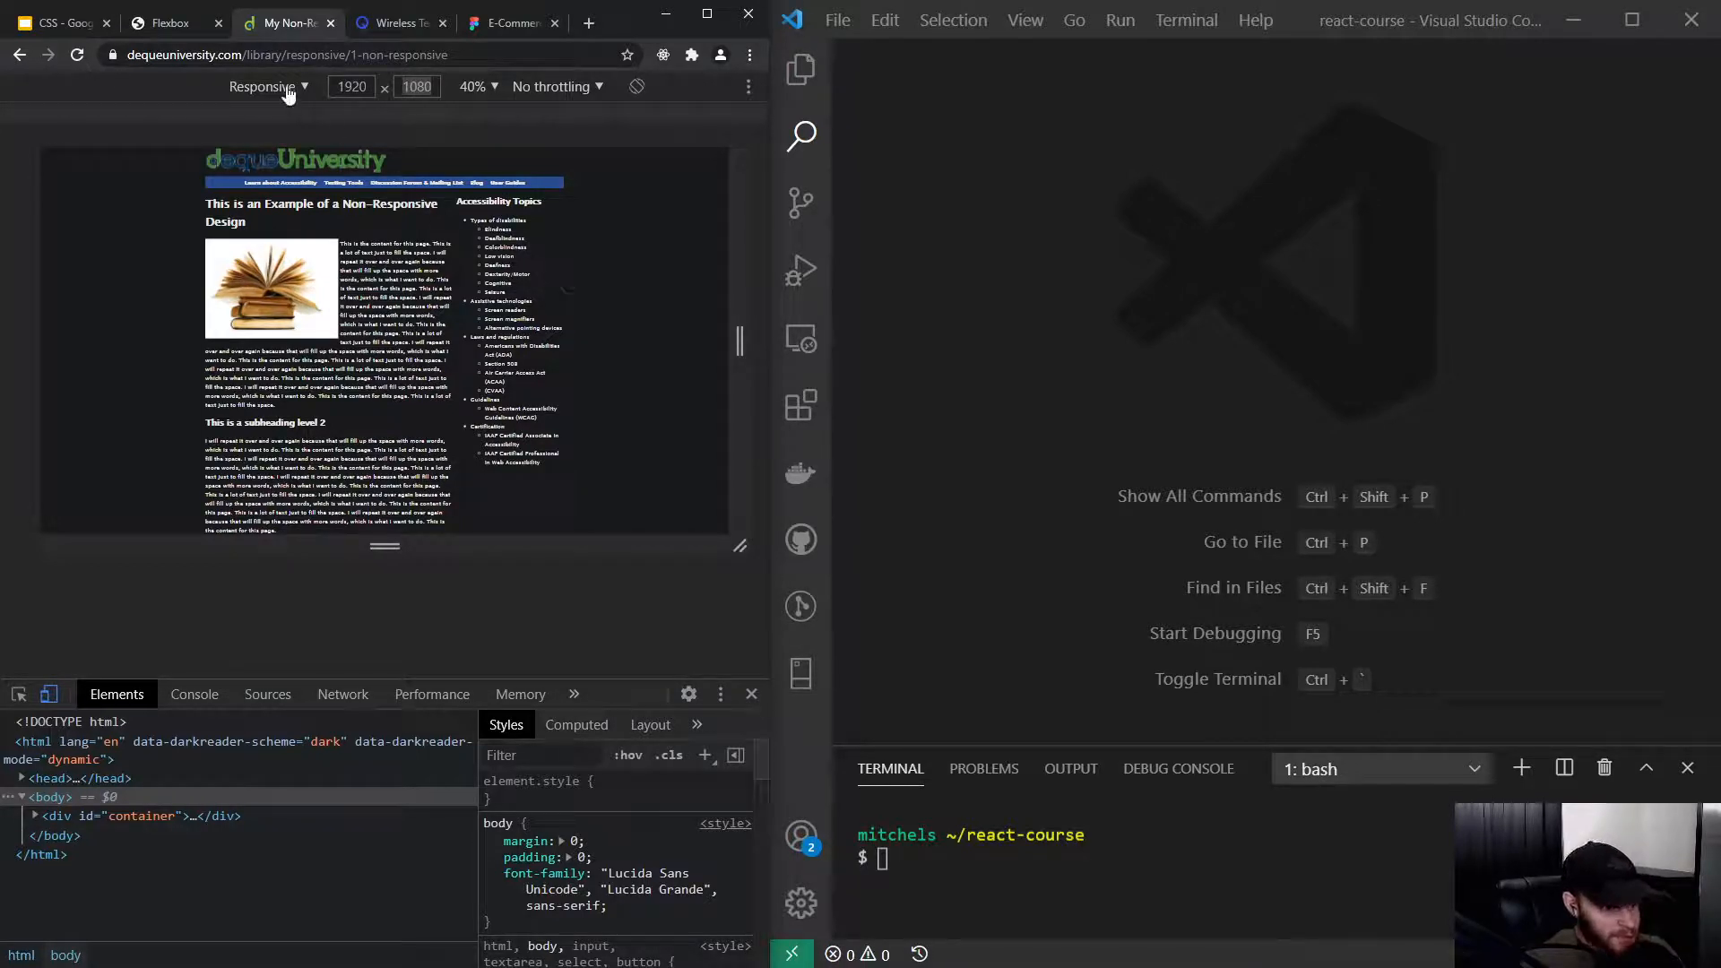
Emulate the non-responsive page on an iPhone X and scroll through its squeezed desktop layout
click(268, 86)
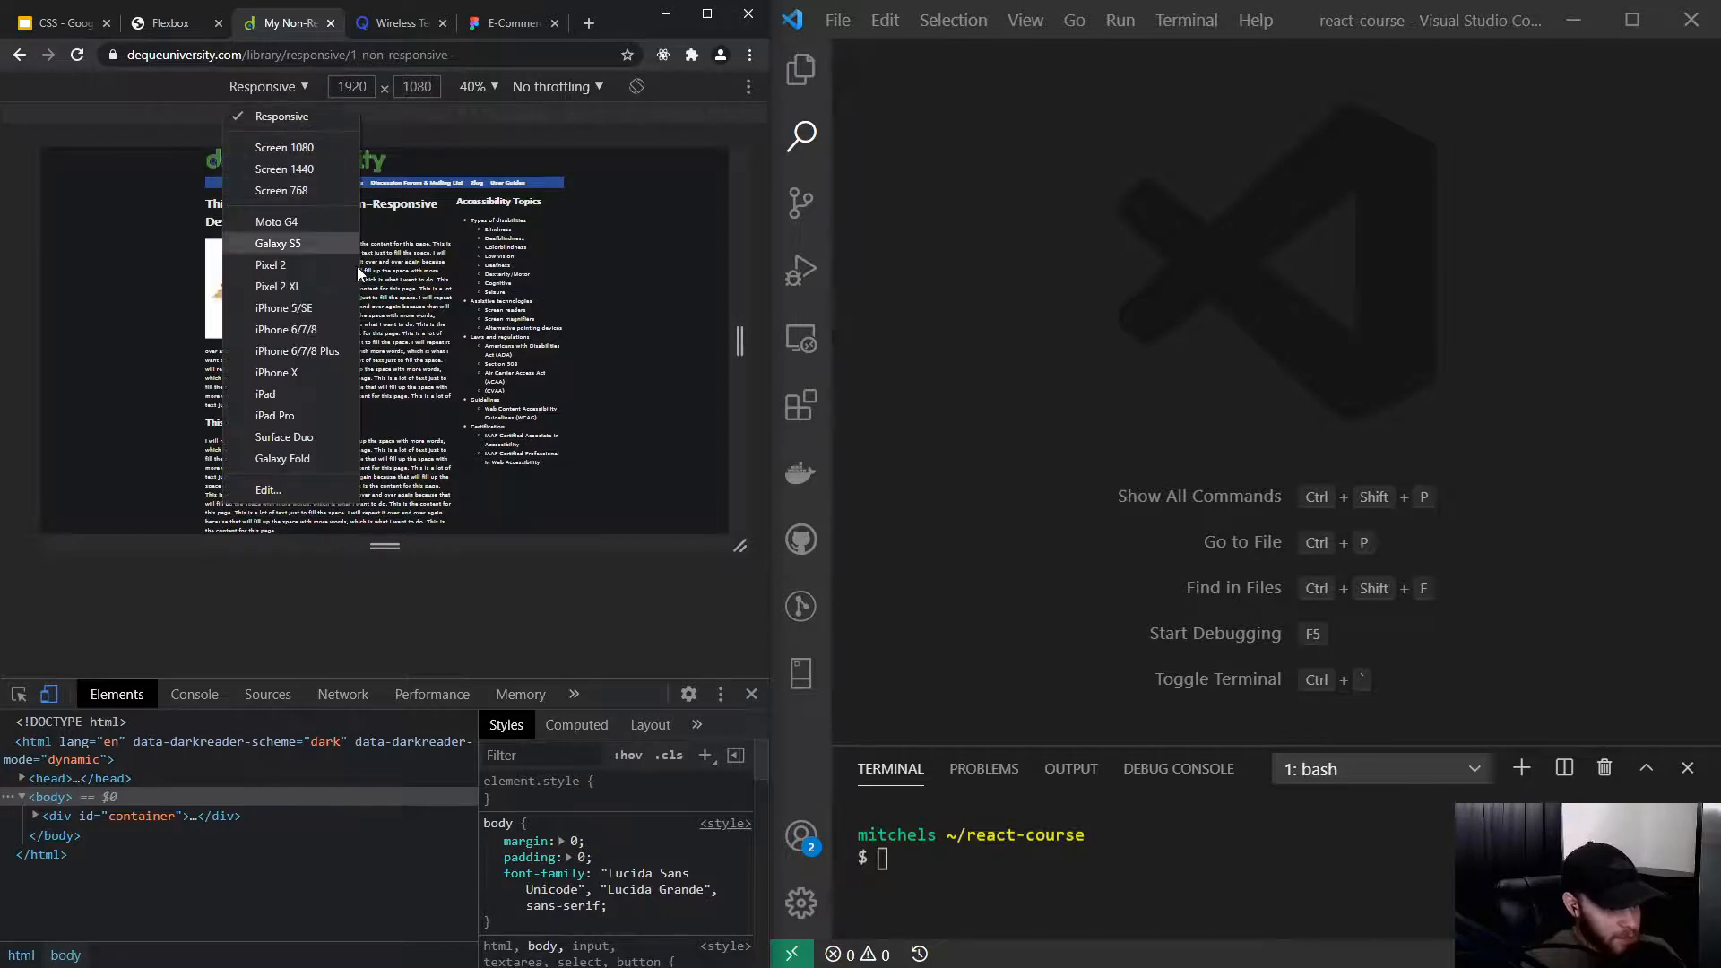
click(276, 373)
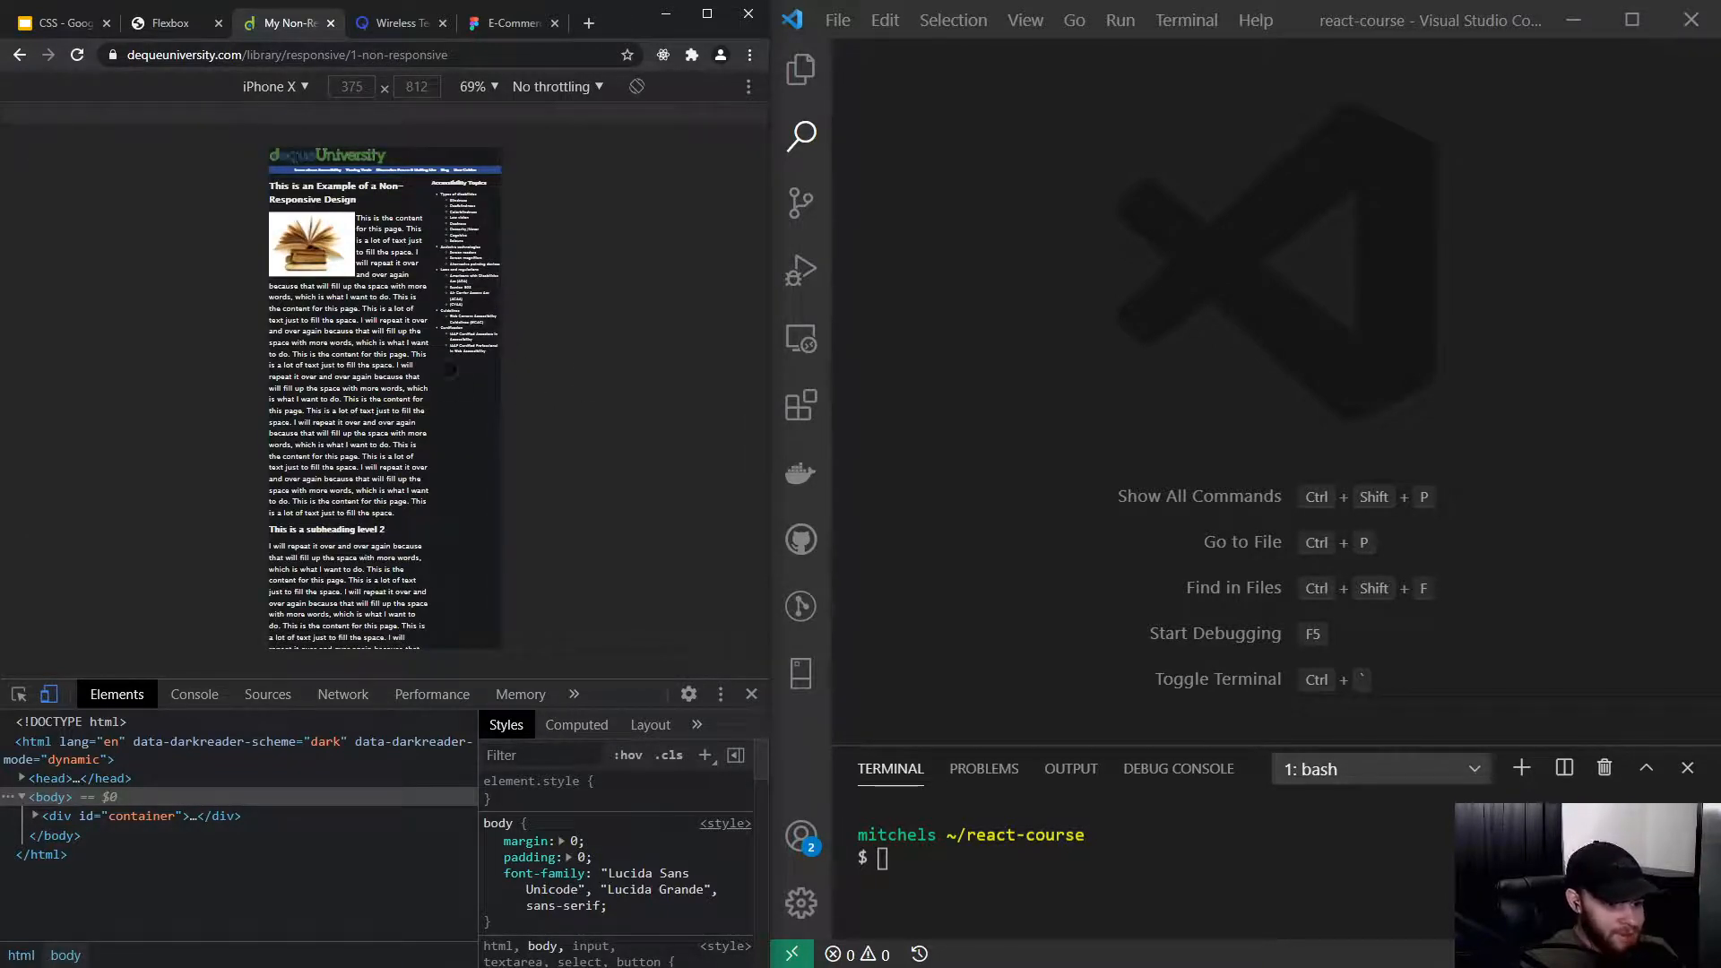
scroll(down, 3)
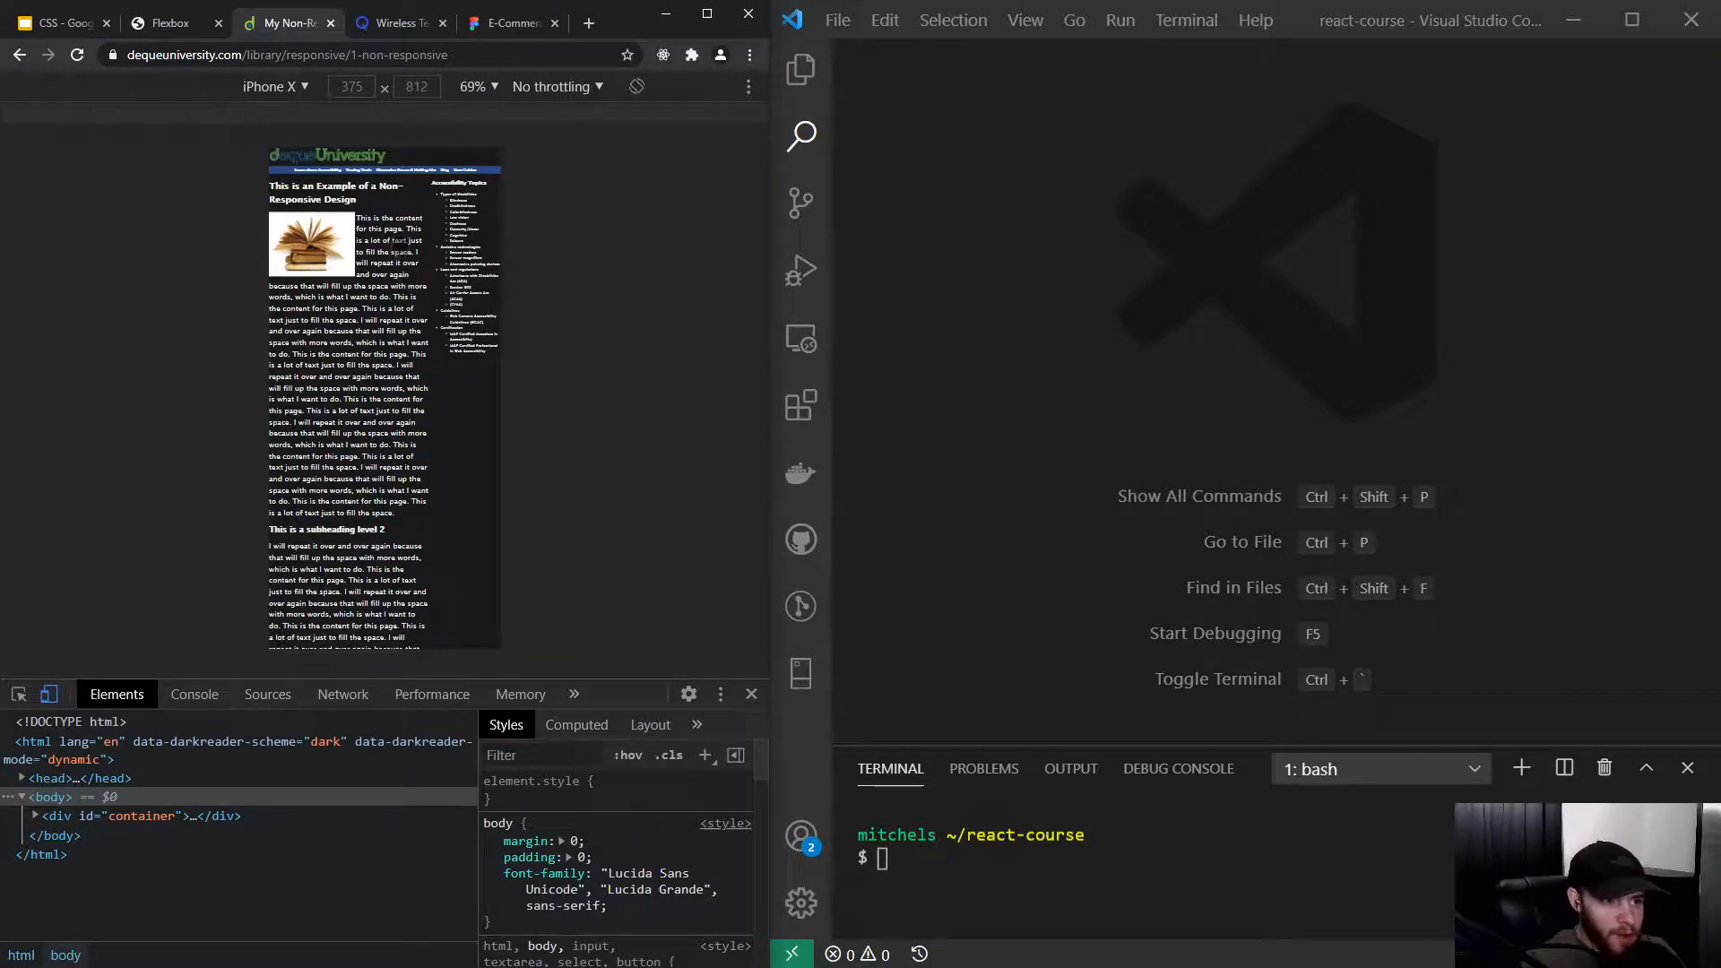
scroll(down, 3)
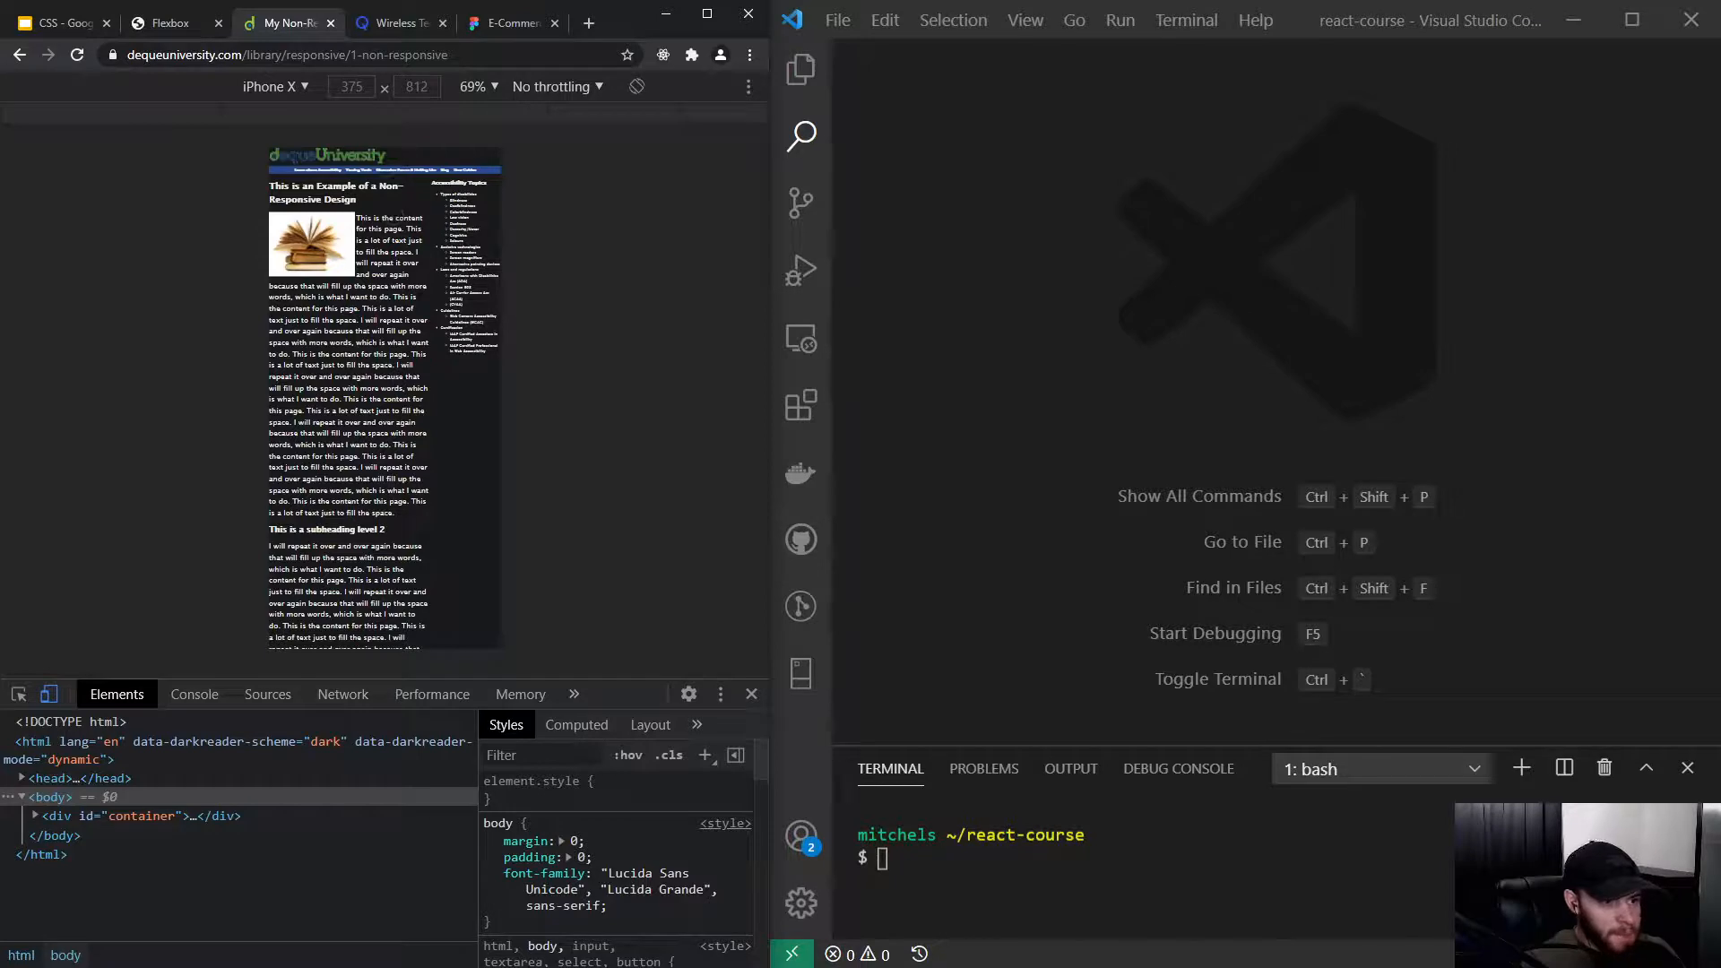
mouse_move(374, 29)
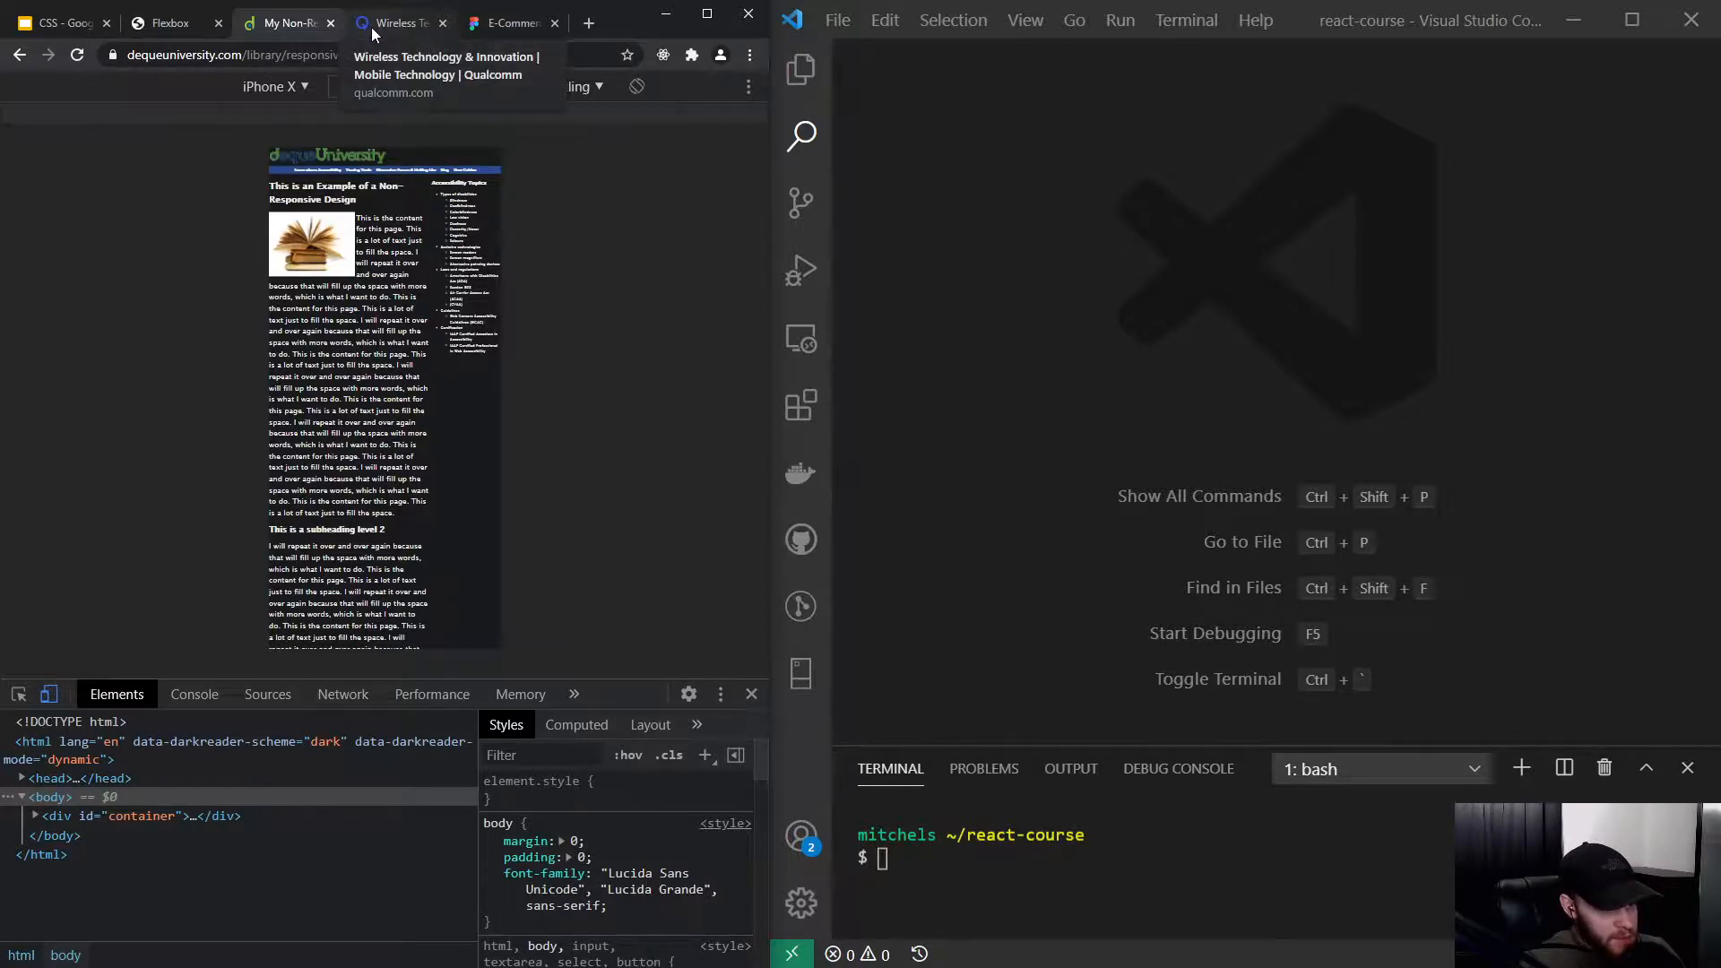
Switch to the Qualcomm site and narrow the responsive viewport to 1289 then 614 pixels
click(399, 23)
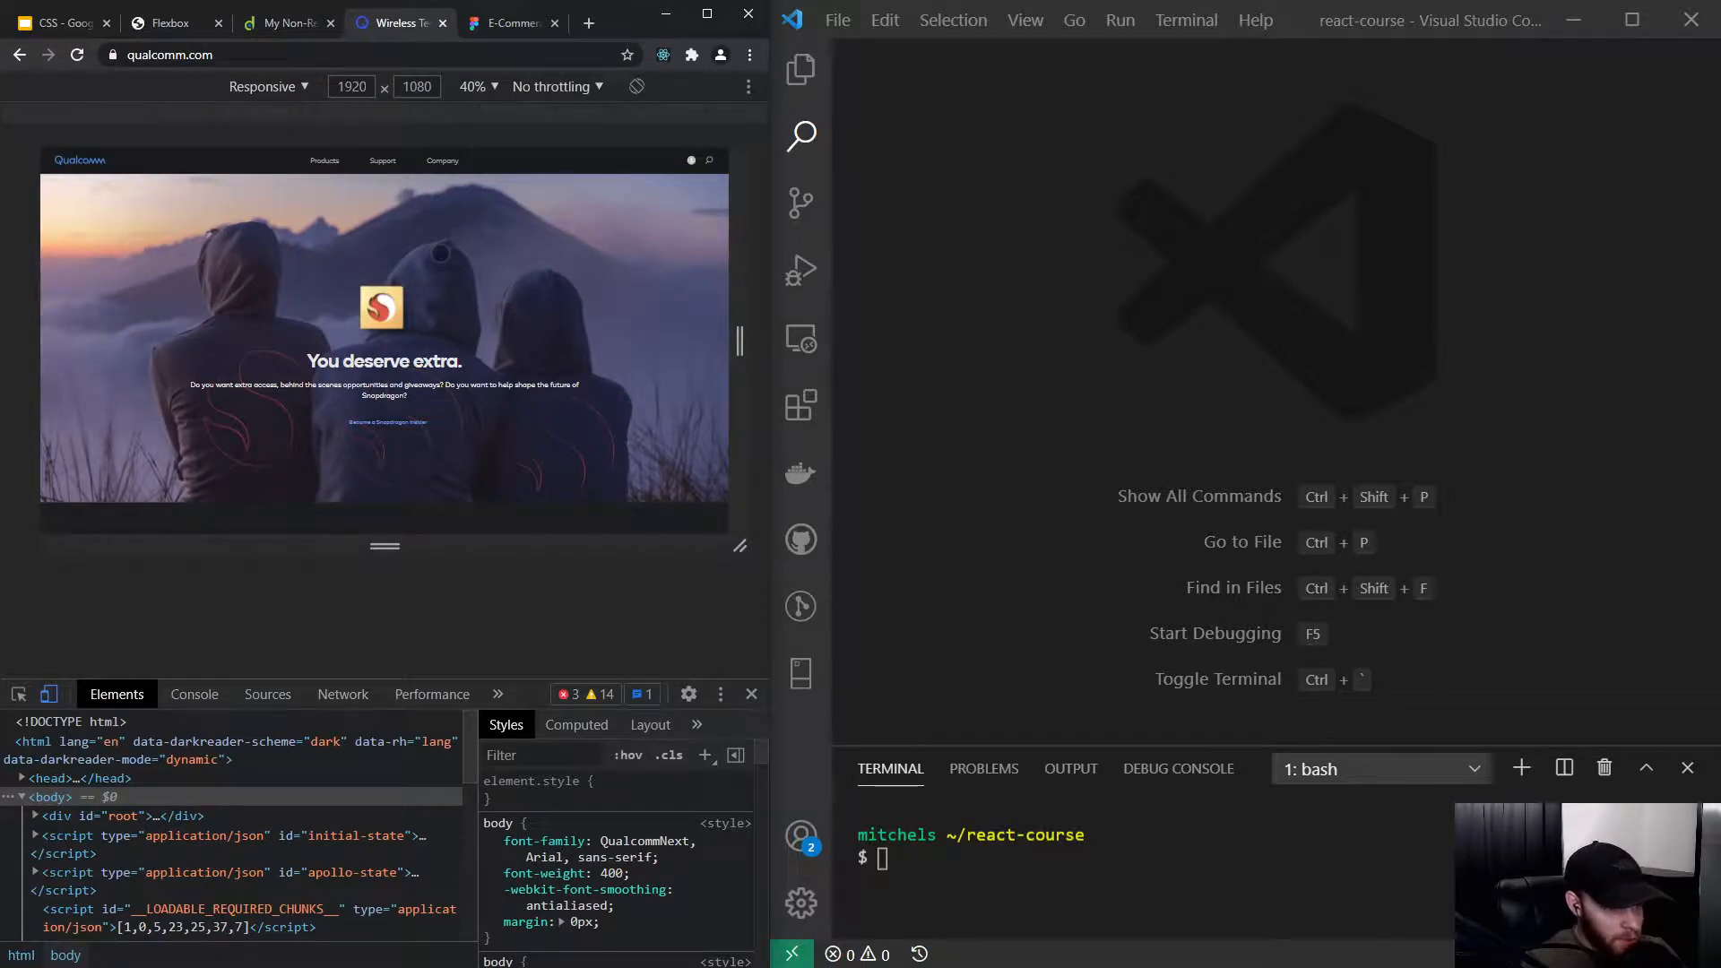
scroll(down, 3)
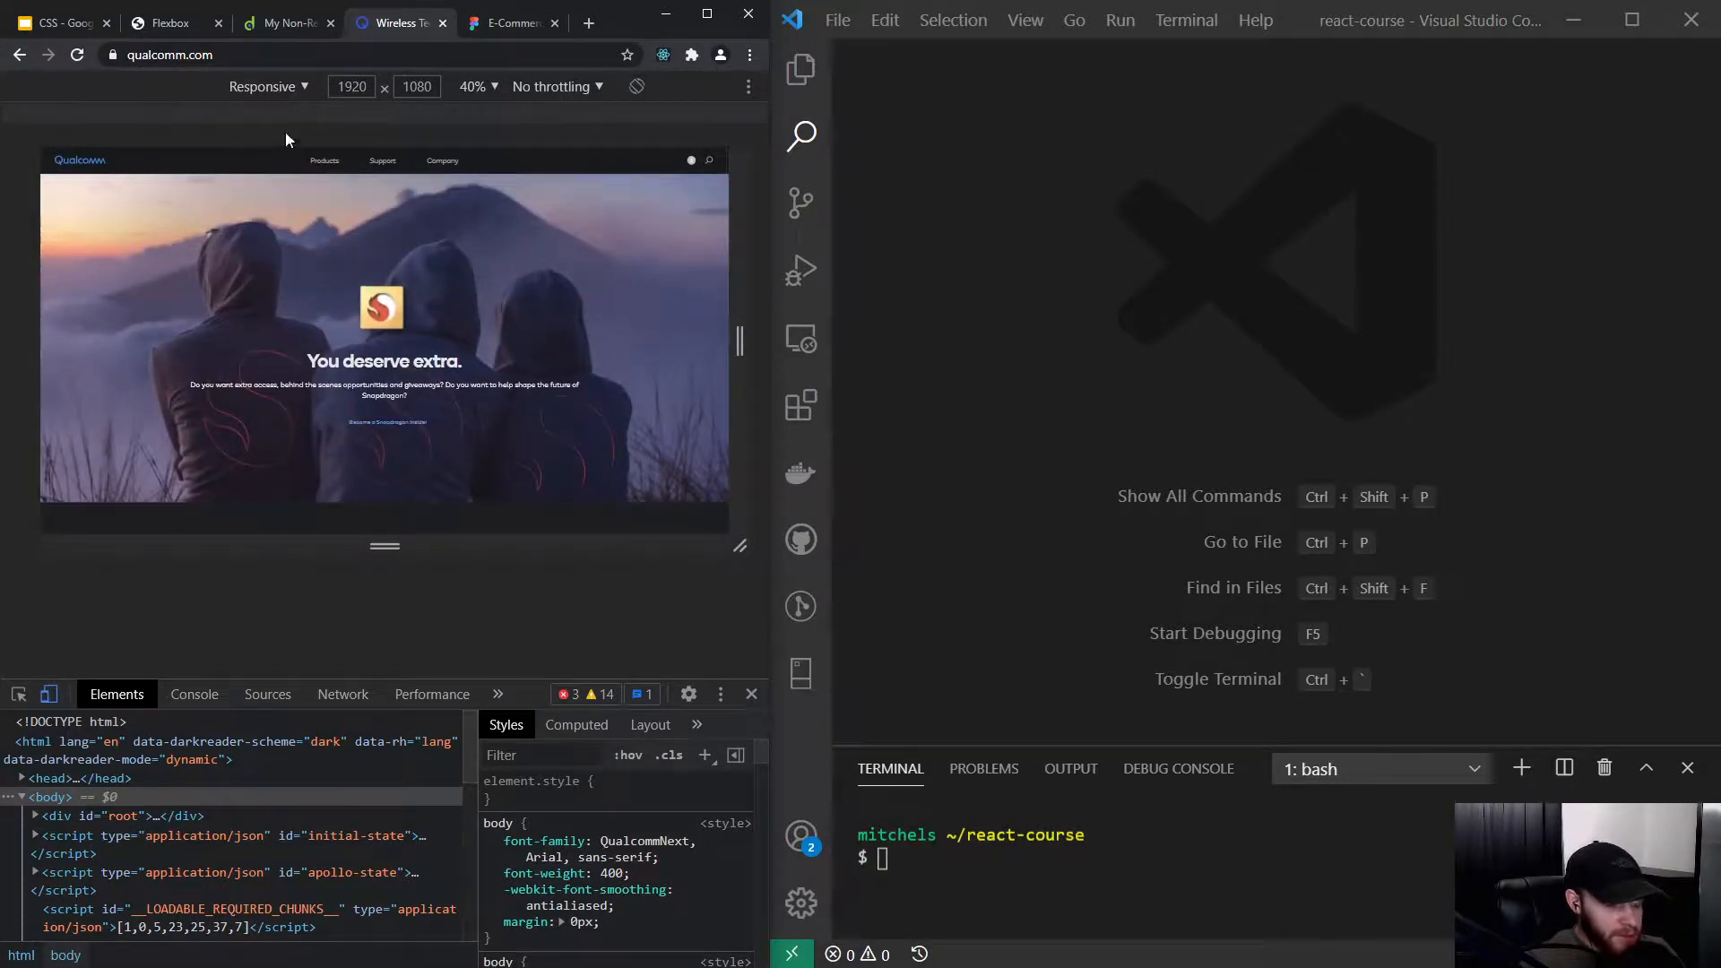
drag(737, 341, 724, 341)
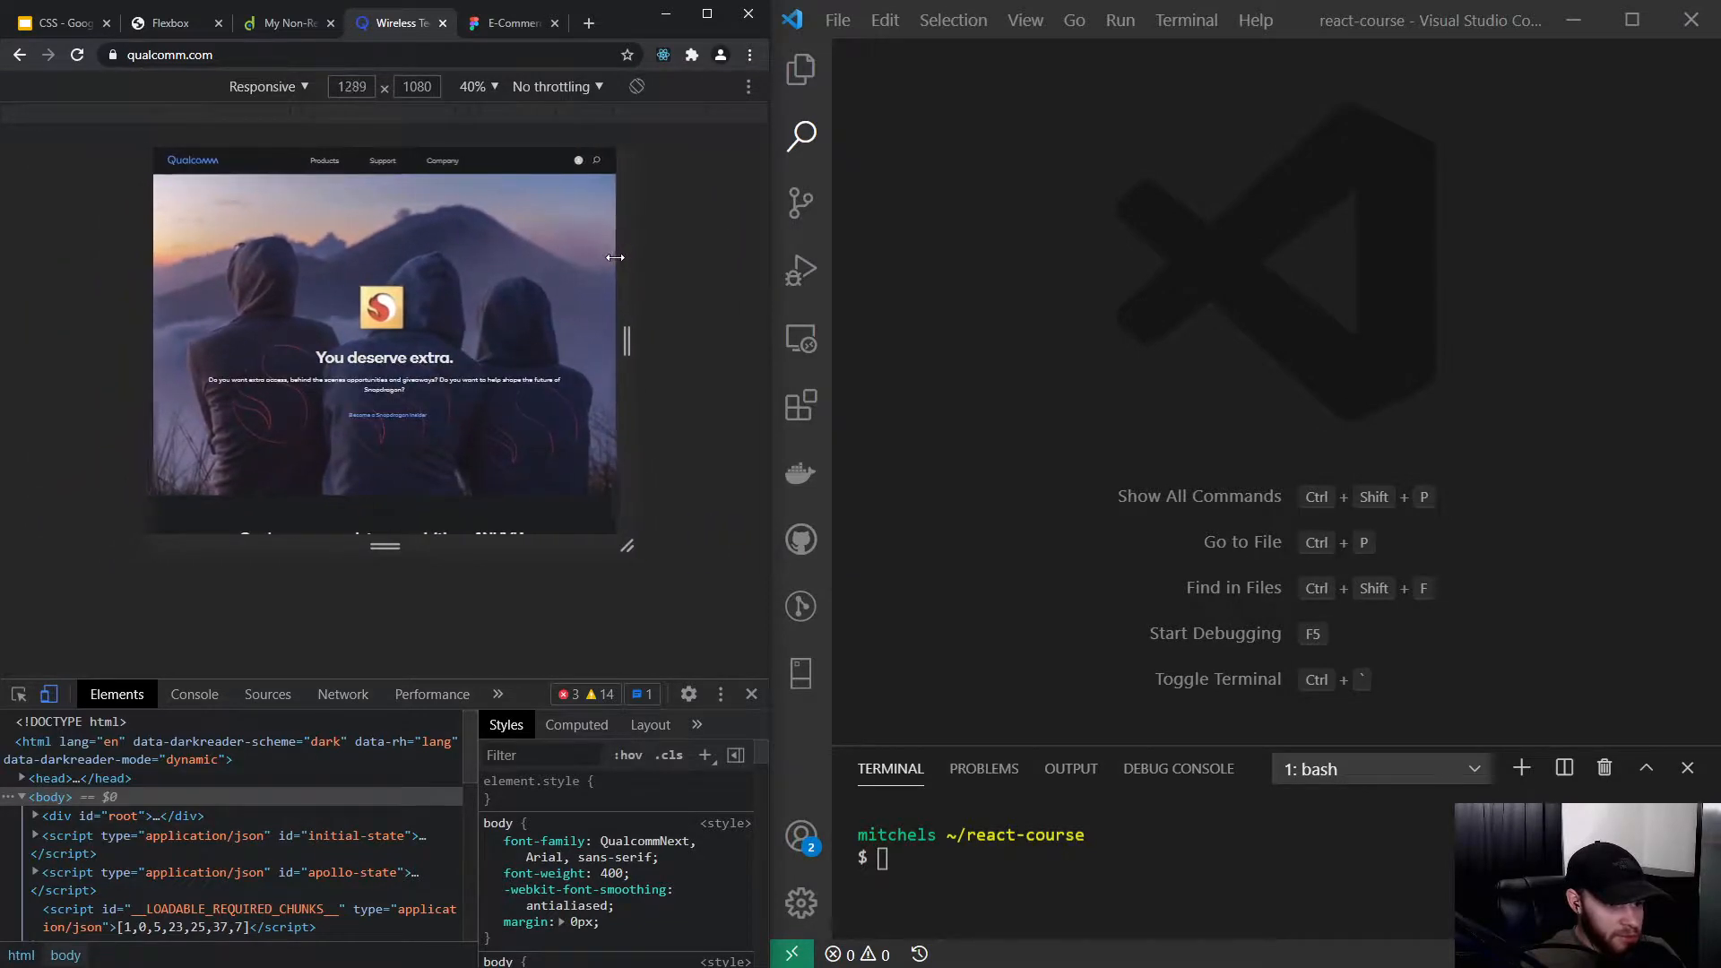
drag(615, 256, 548, 256)
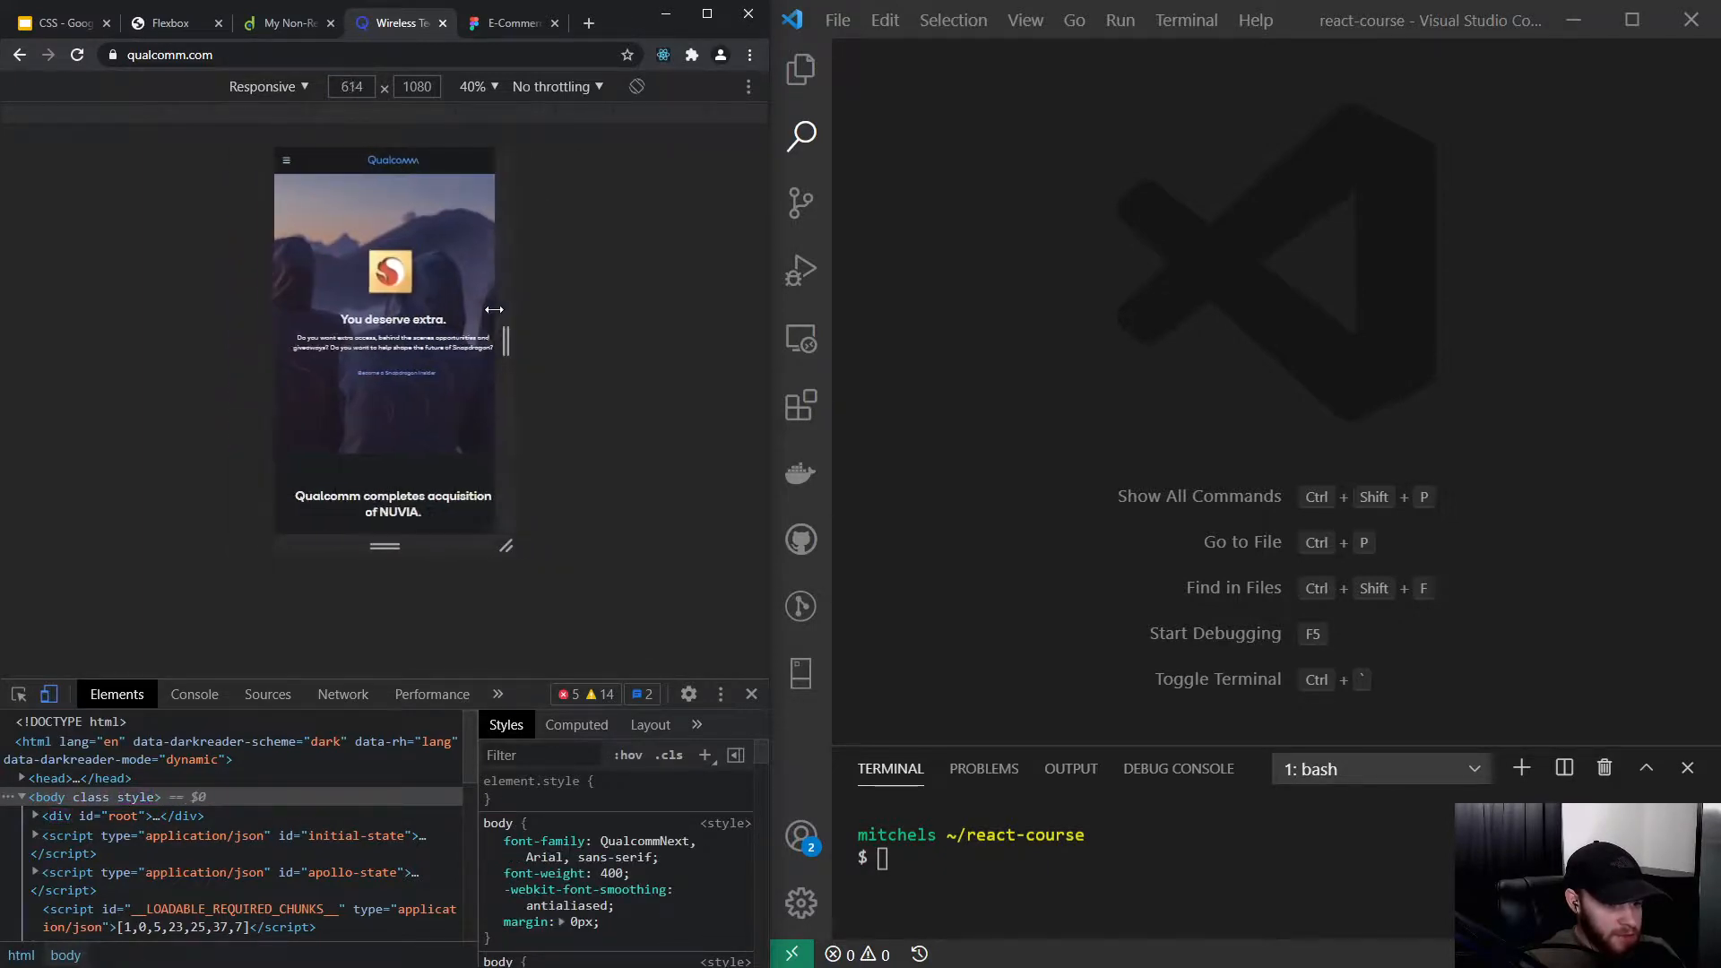
Emulate the Qualcomm site on an iPhone X and scroll its mobile-adapted layout
click(269, 86)
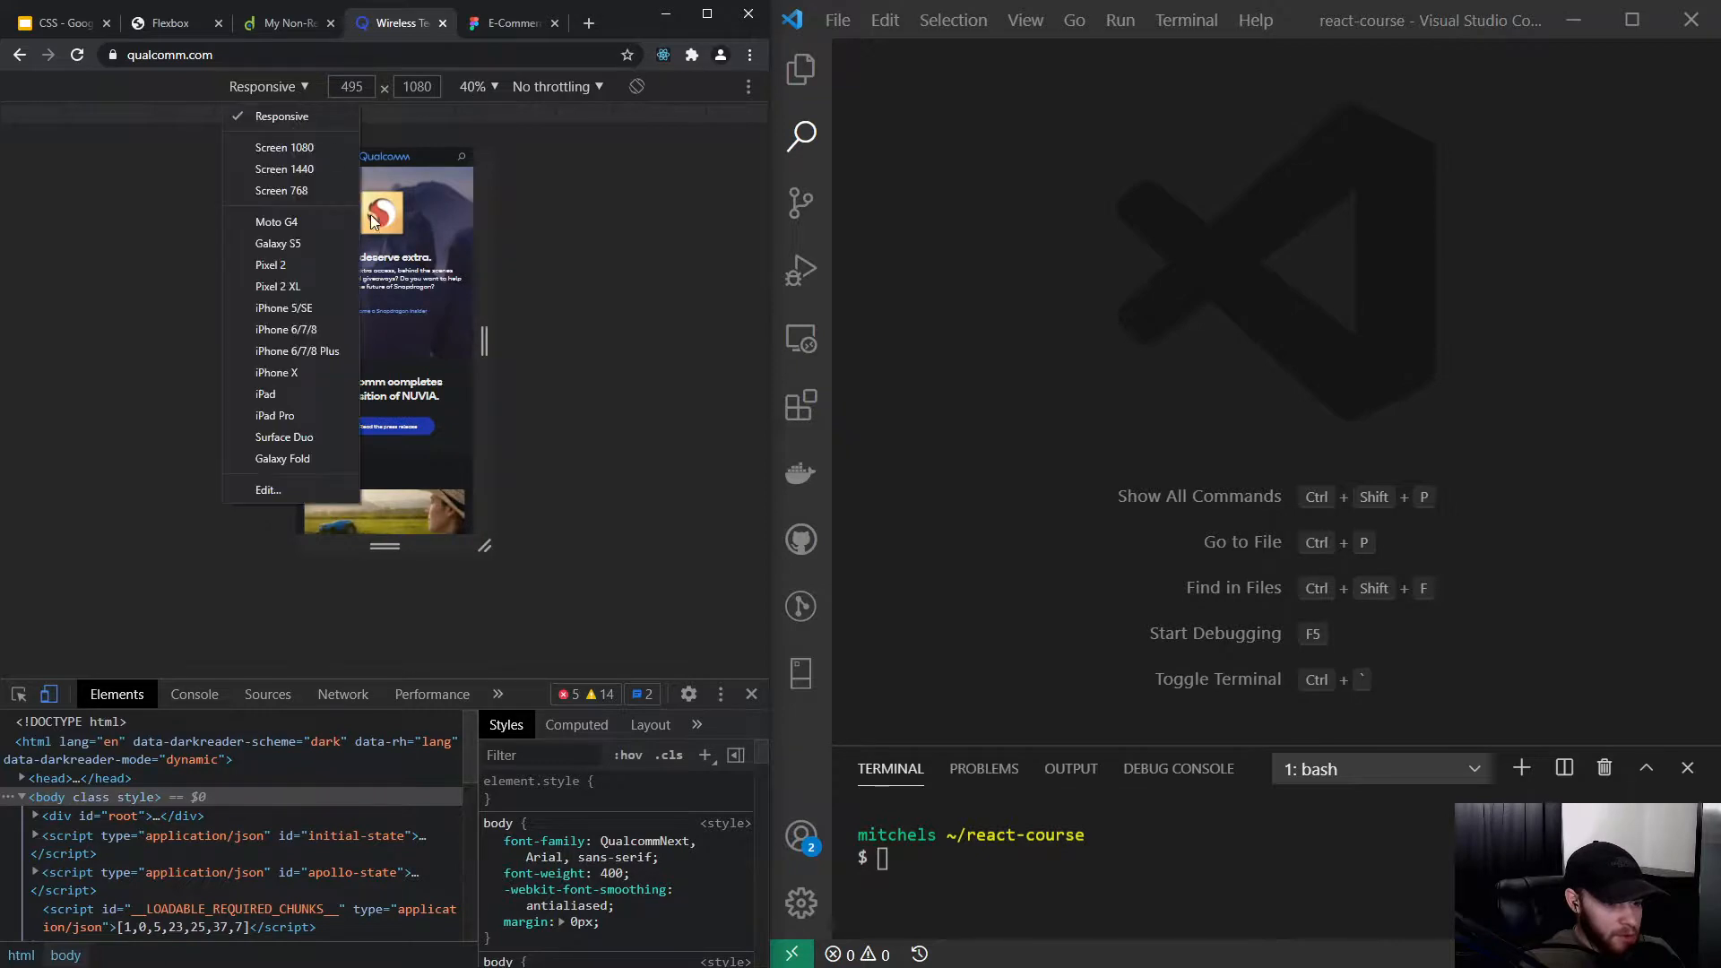
click(276, 372)
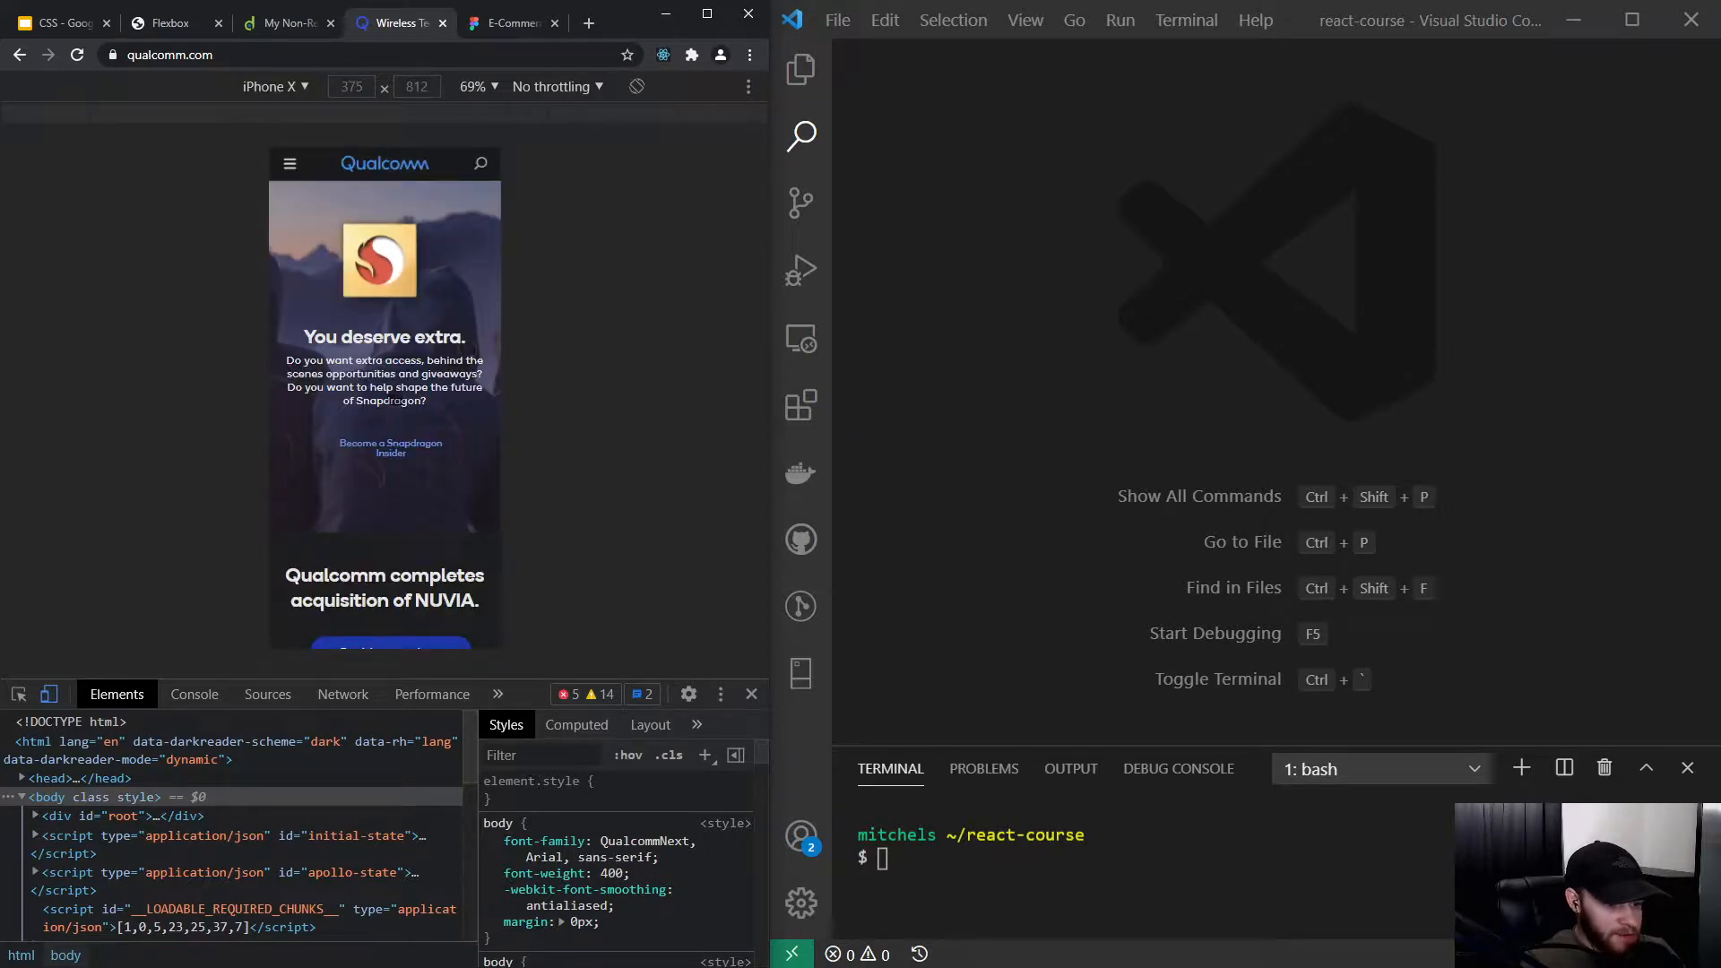
scroll(down, 3)
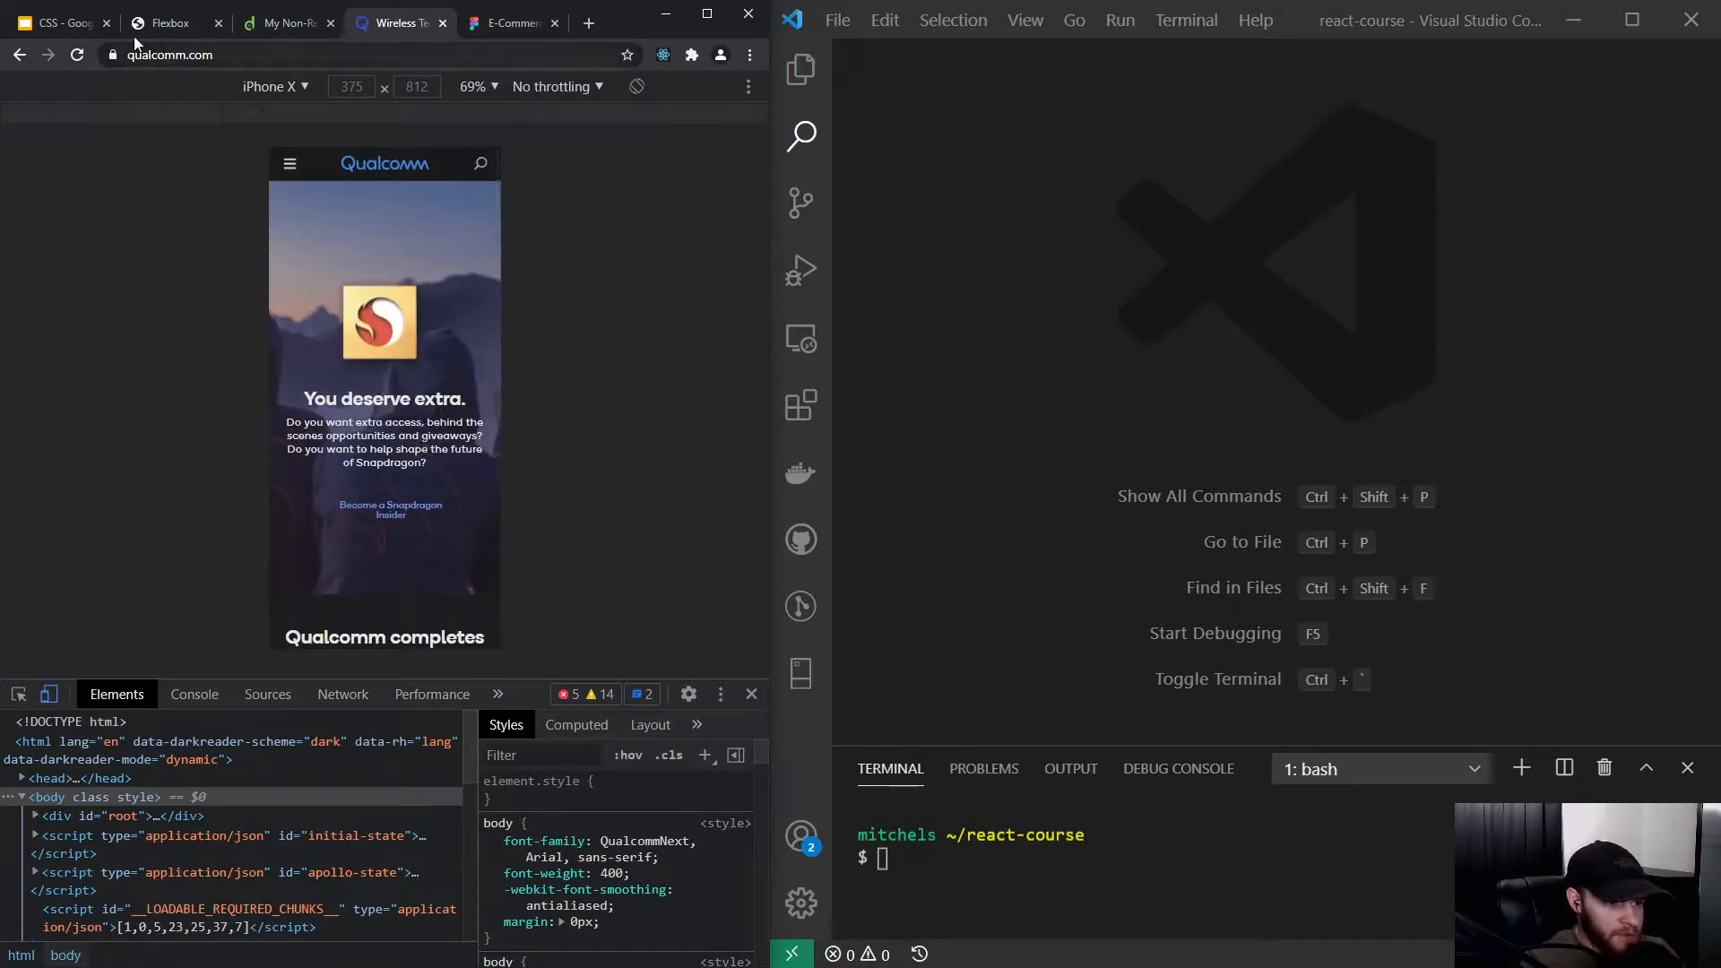
Return to the CSS Intro slide listing Basics, Flexbox, Media queries and Real life example
click(53, 23)
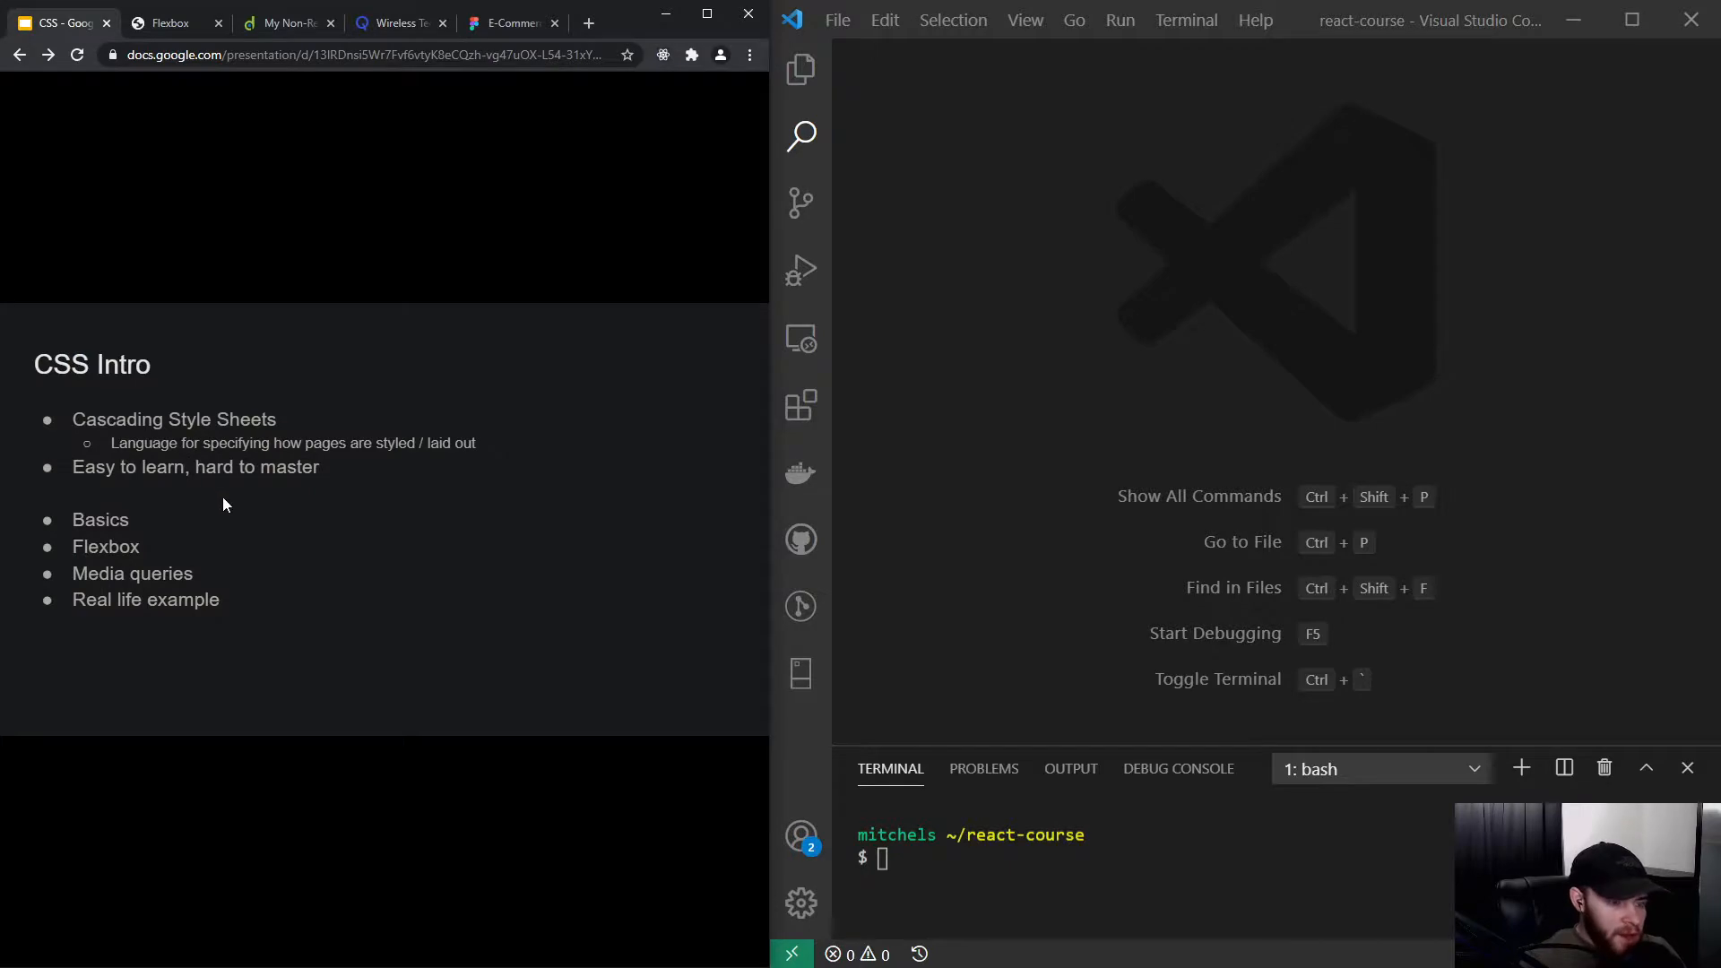
mouse_move(224, 595)
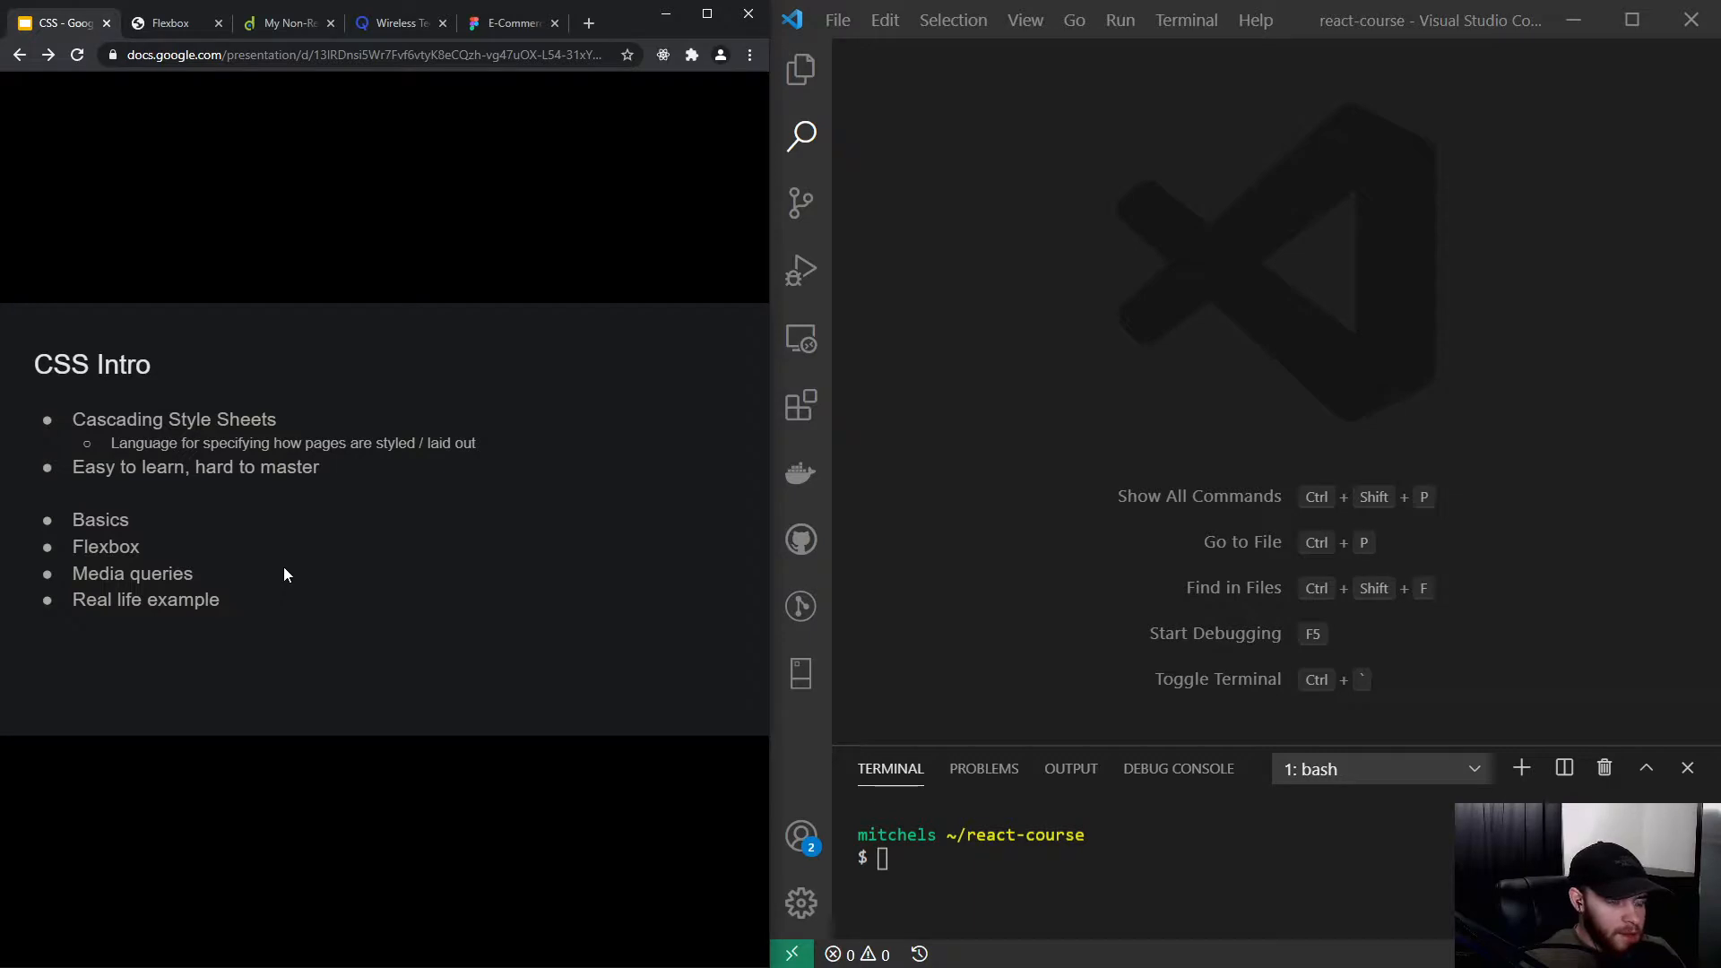
mouse_move(285, 570)
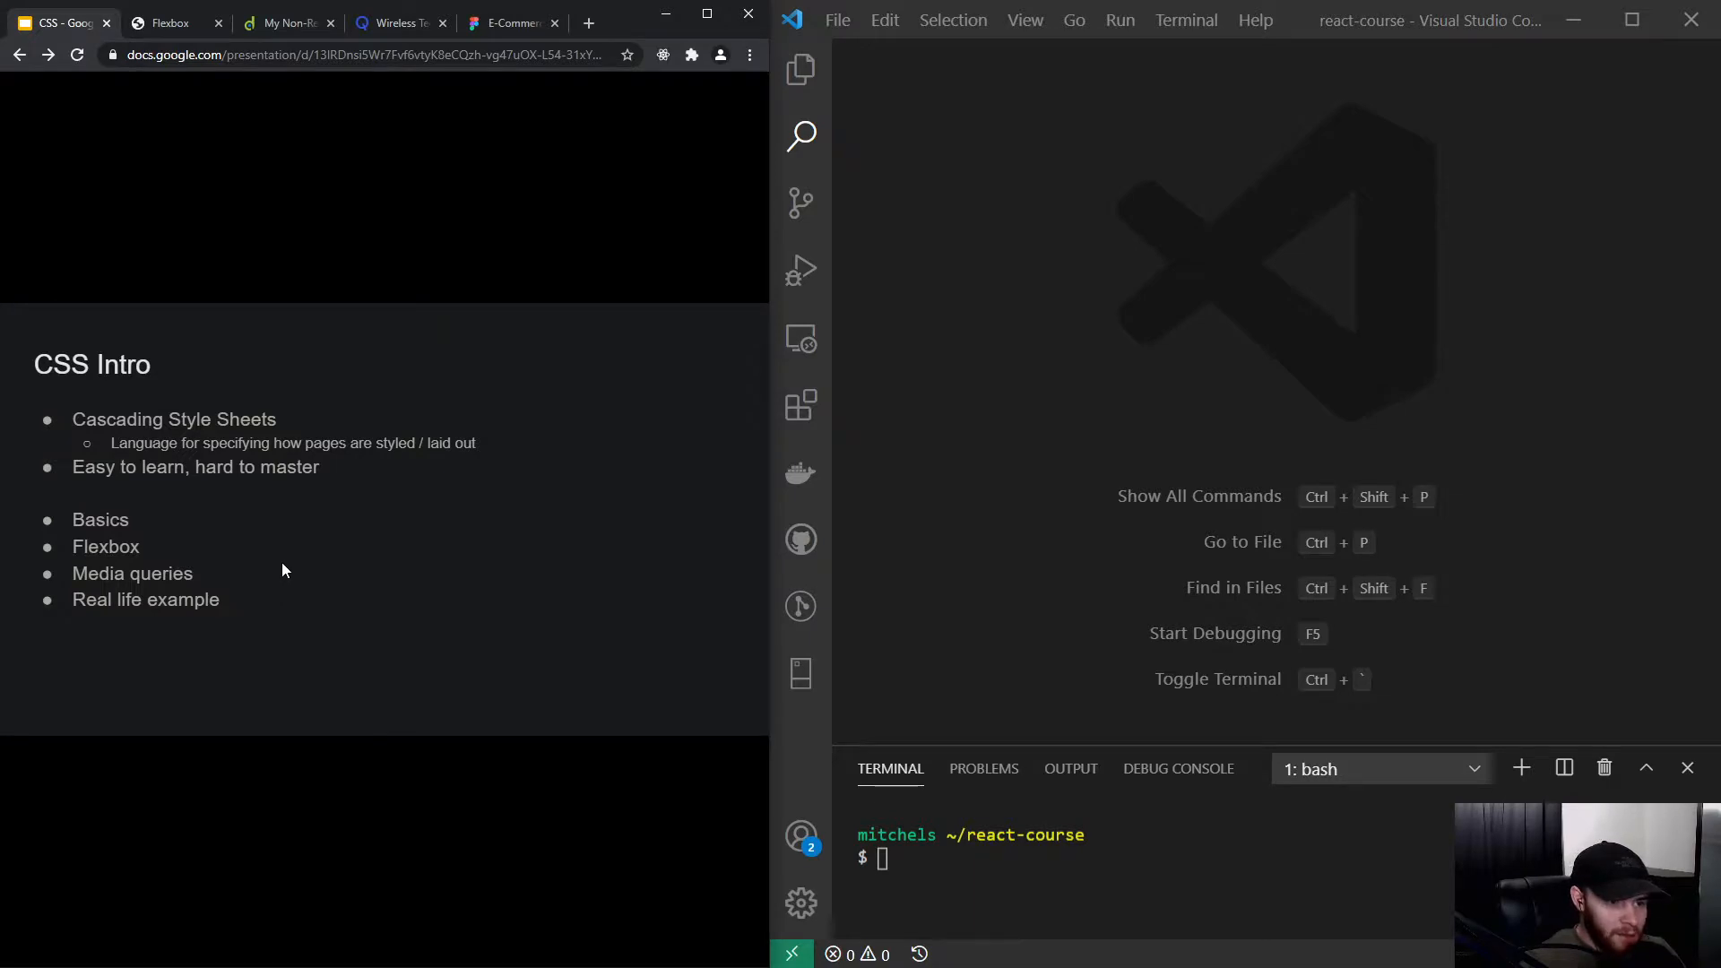
mouse_move(301, 551)
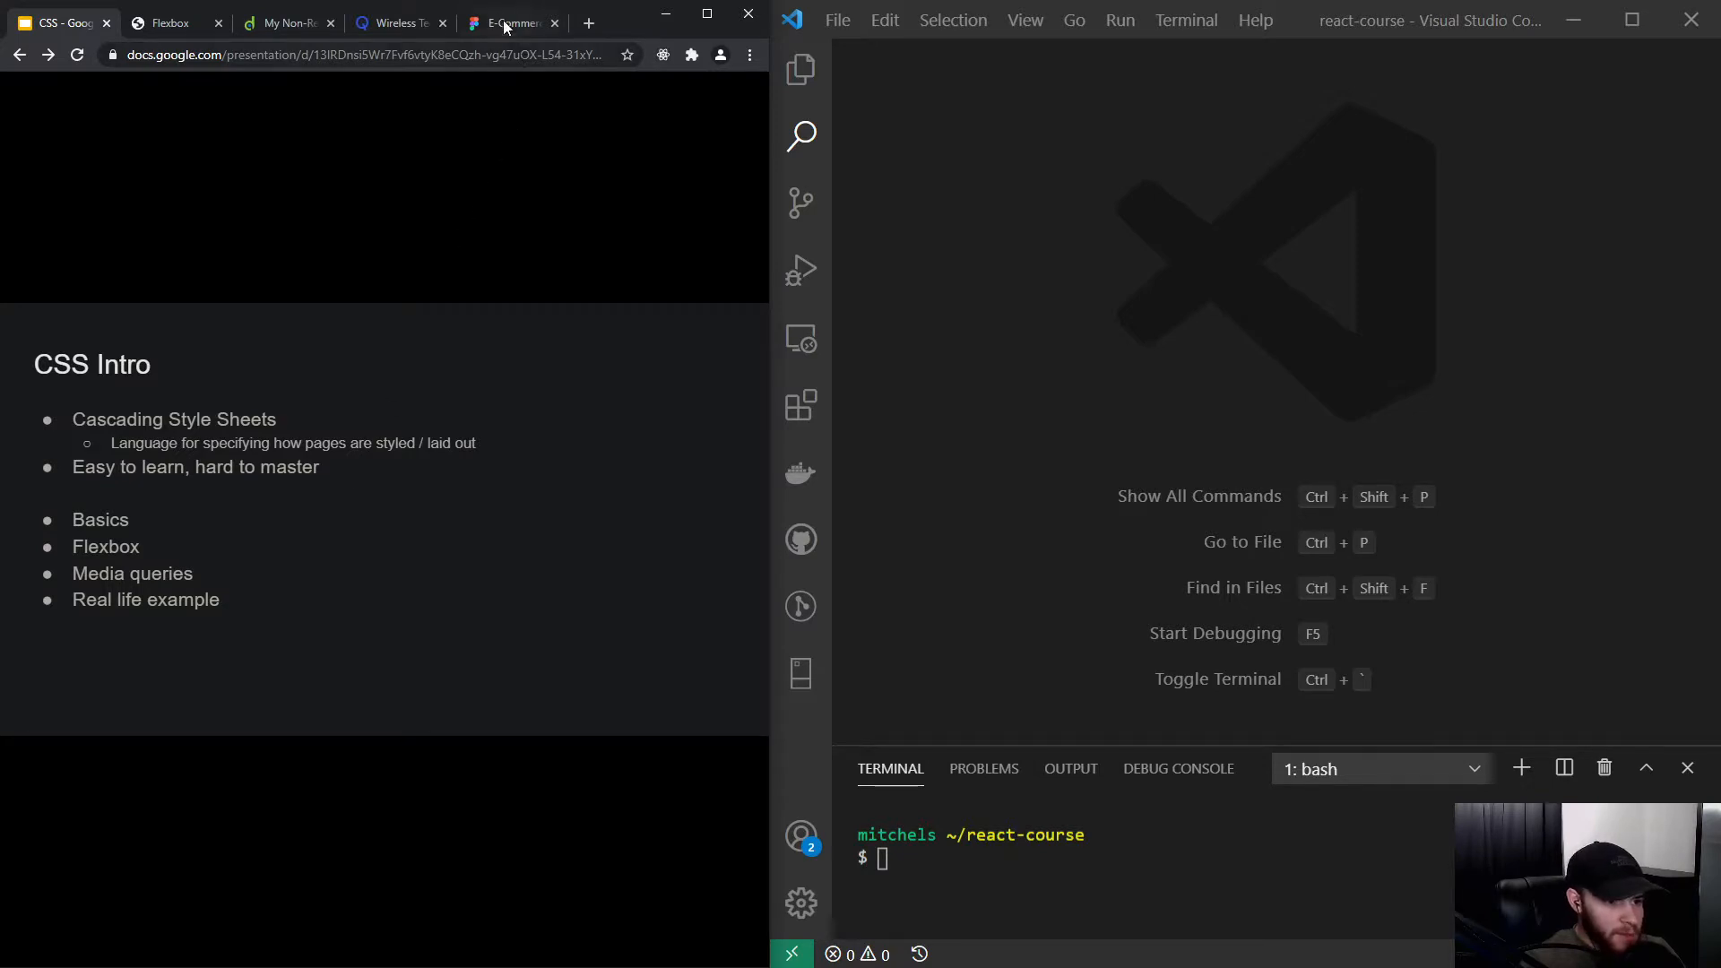
mouse_move(506, 24)
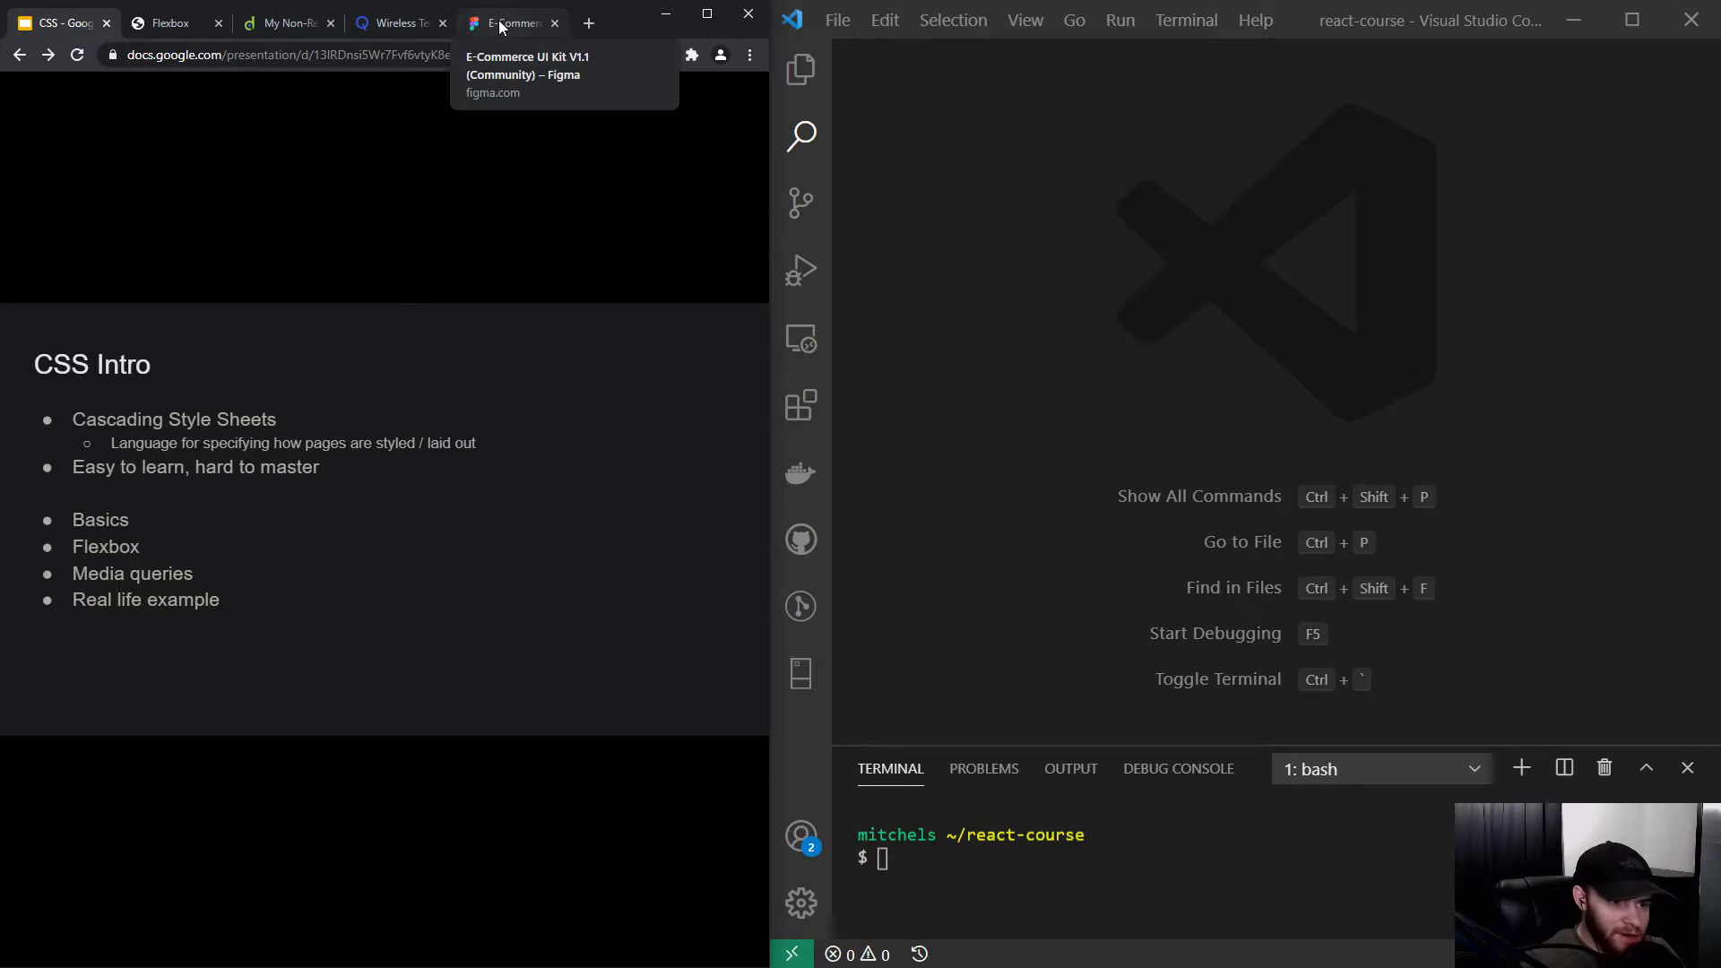
Switch to the E-Commerce UI Kit Figma file, select the 'What are you looking for today?' heading, then deselect
click(509, 23)
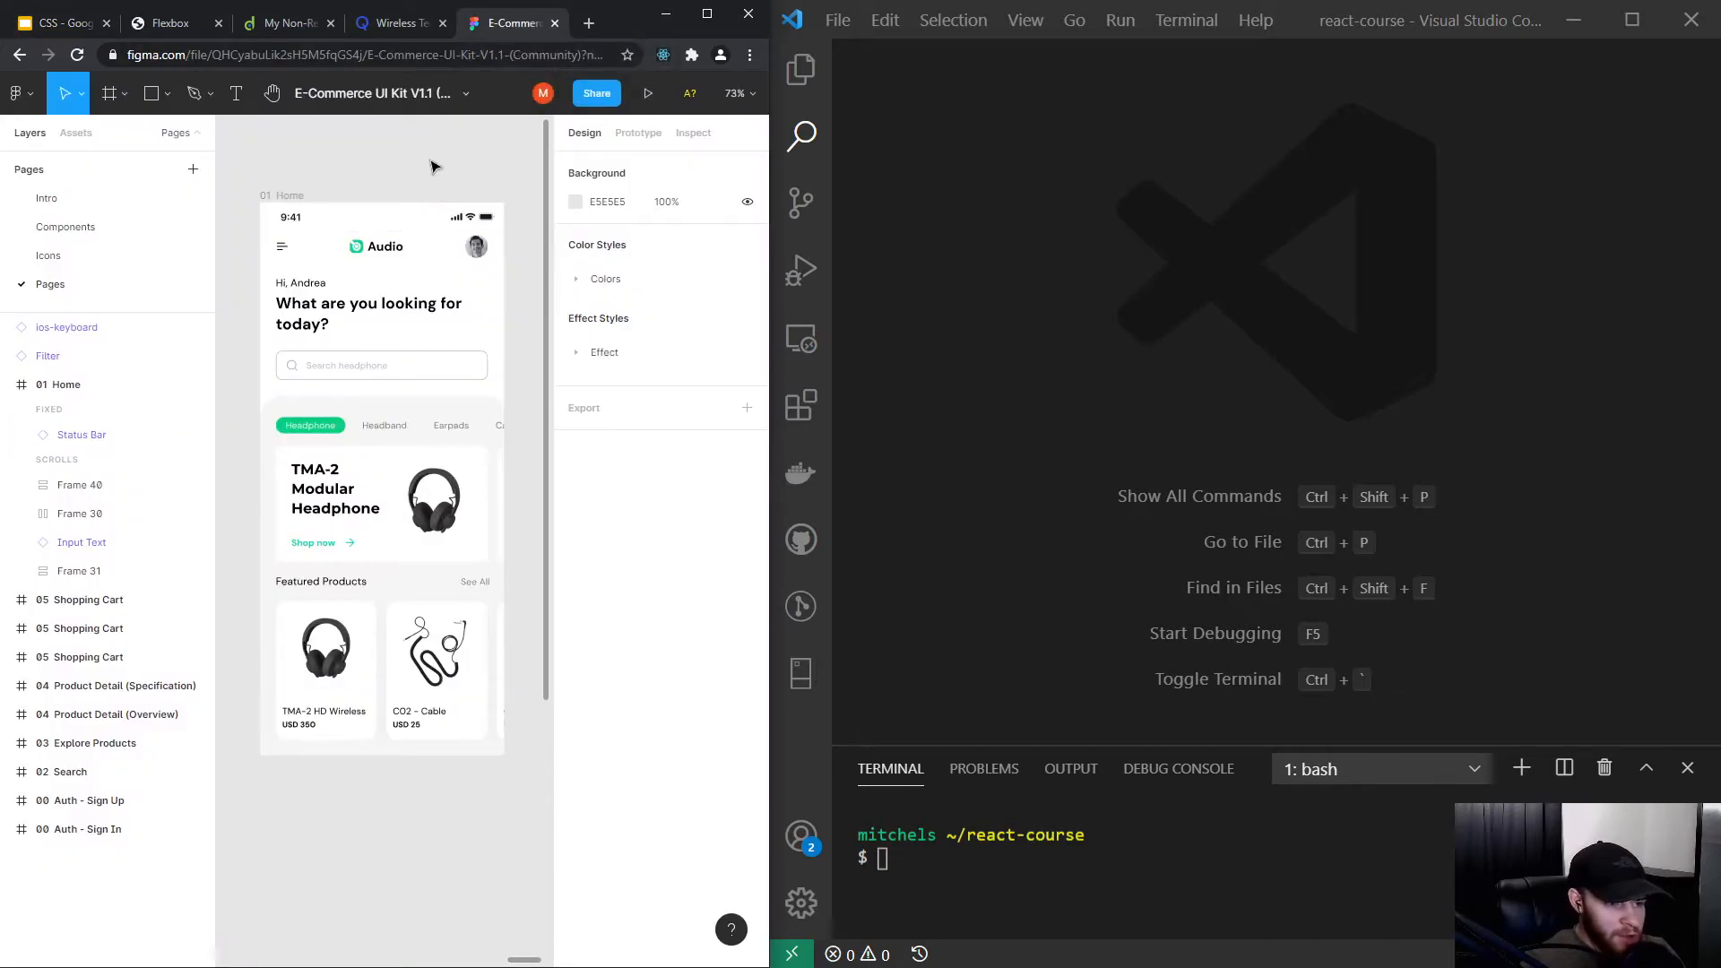
click(369, 312)
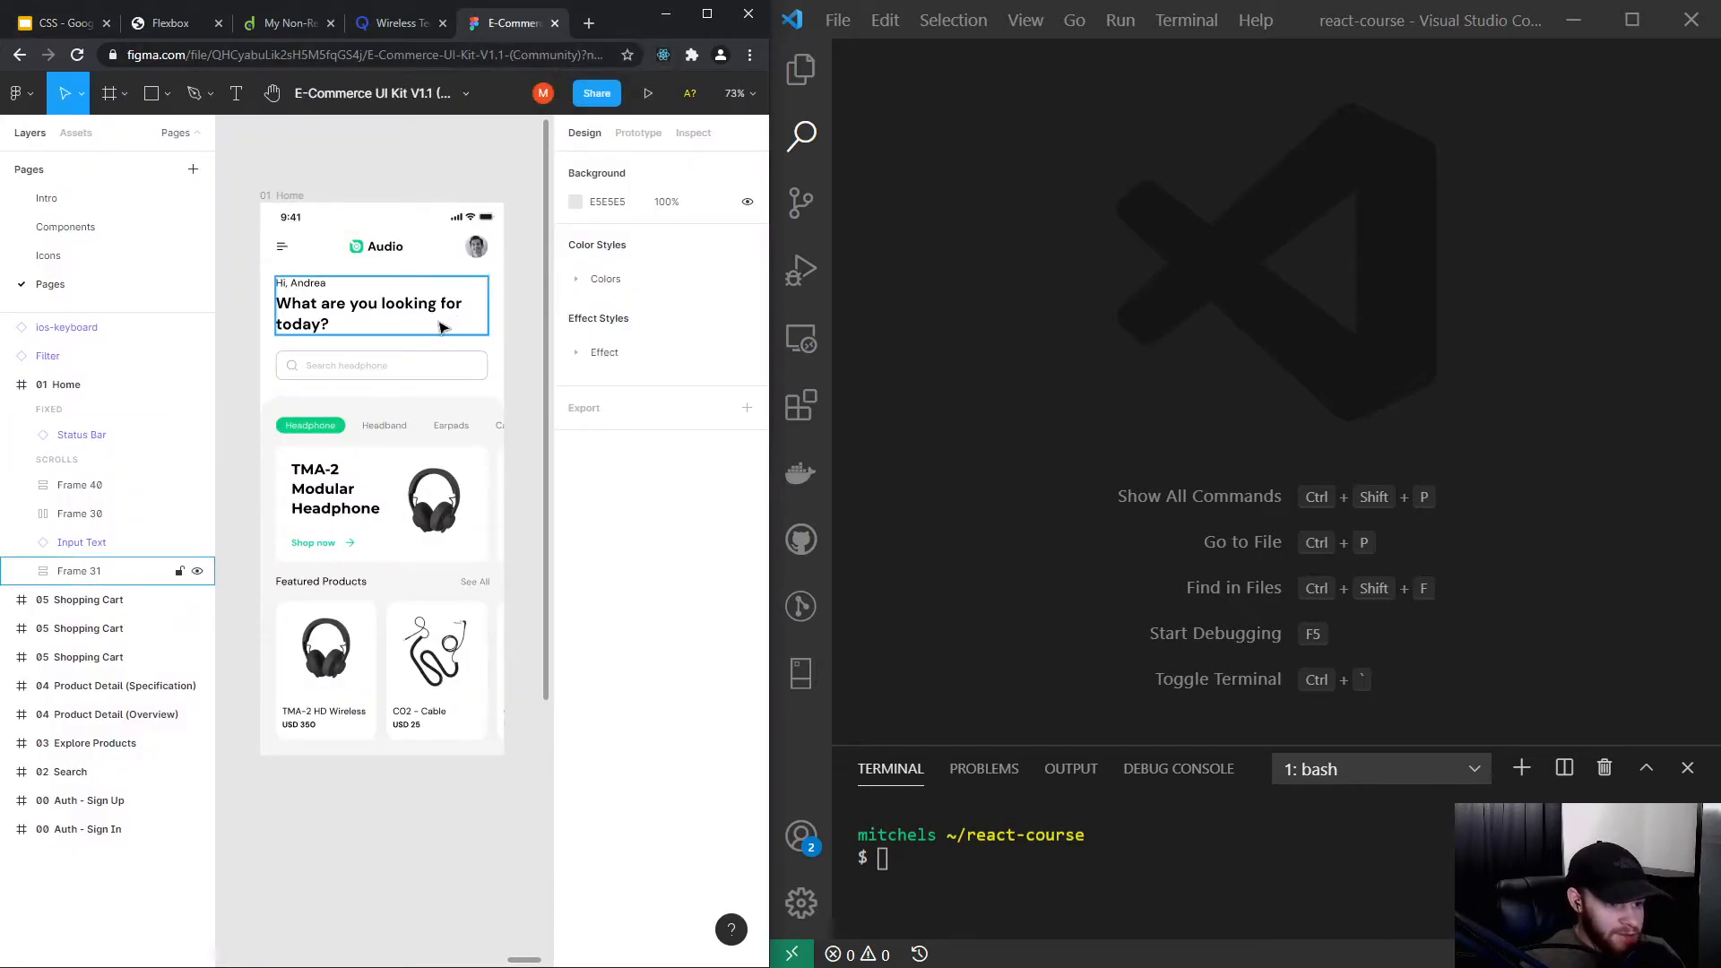
click(384, 176)
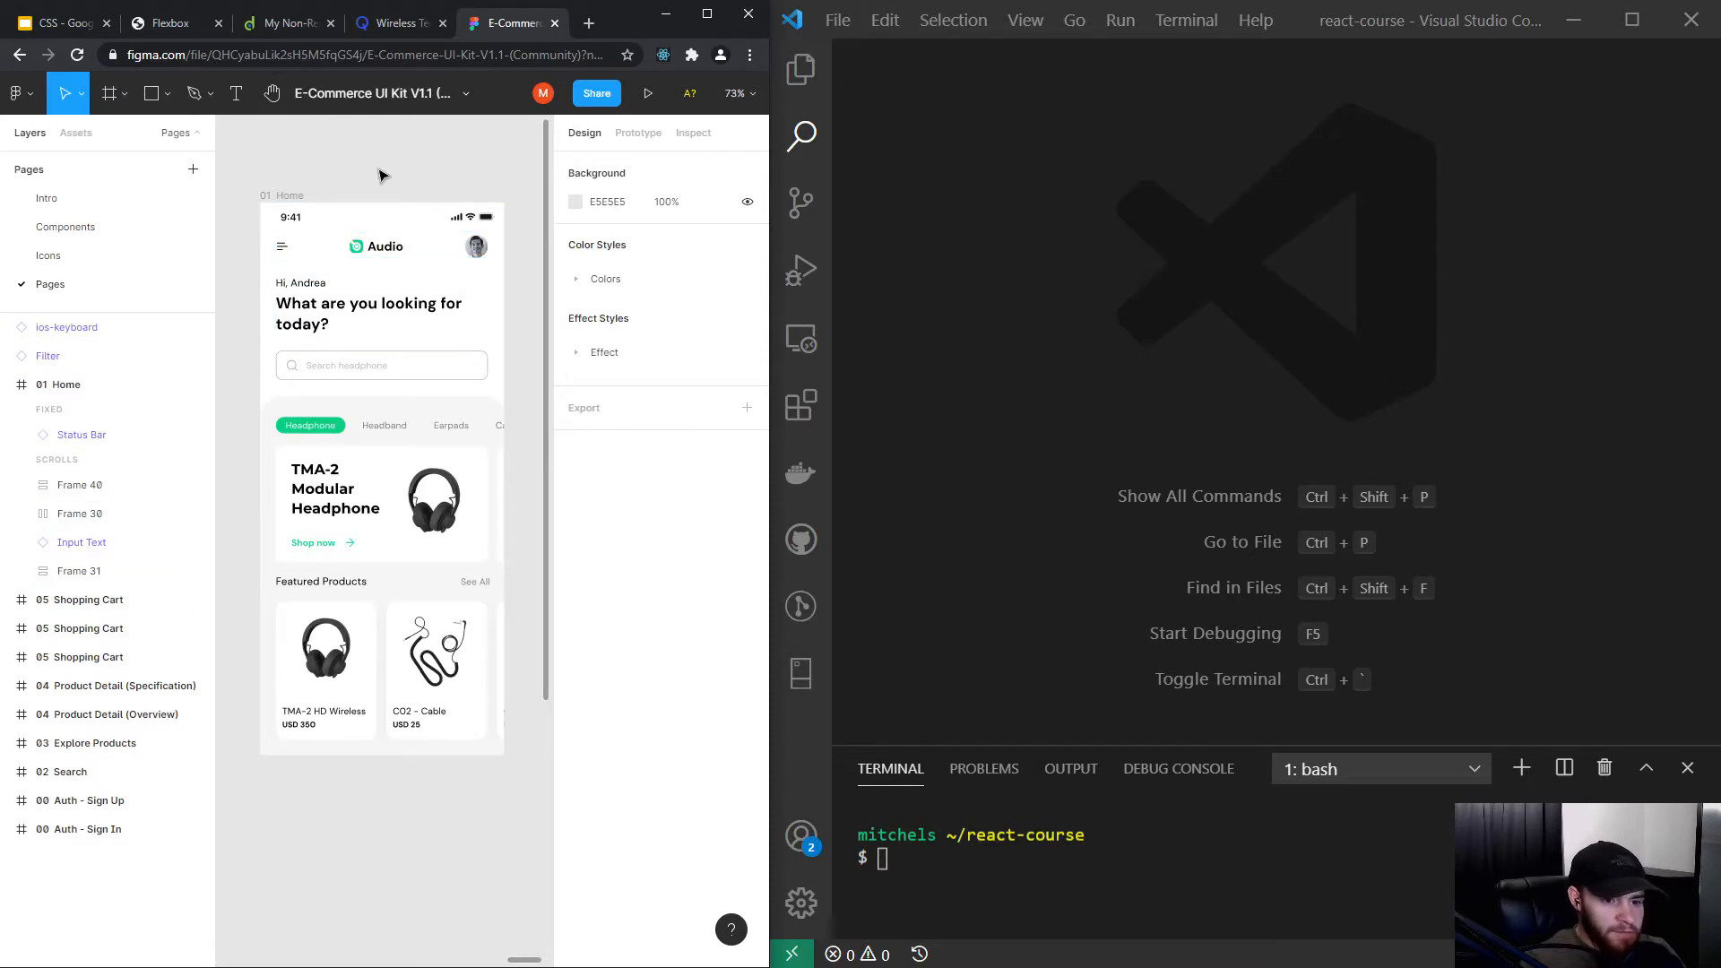
mouse_move(248, 190)
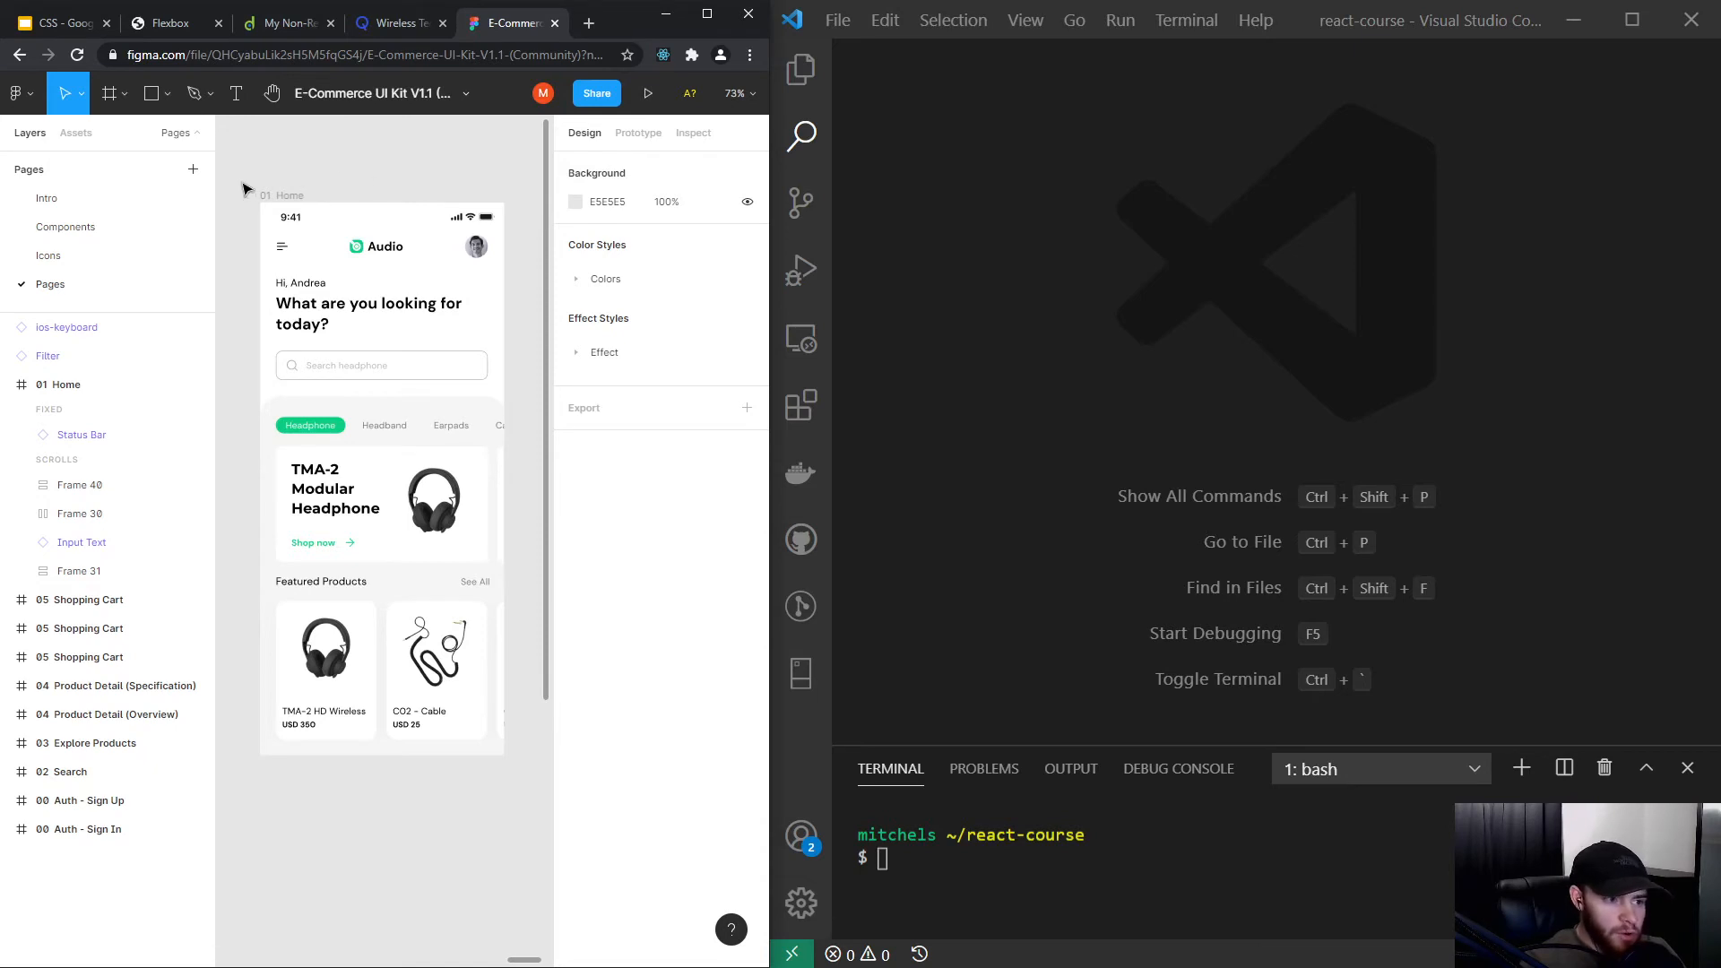
mouse_move(257, 174)
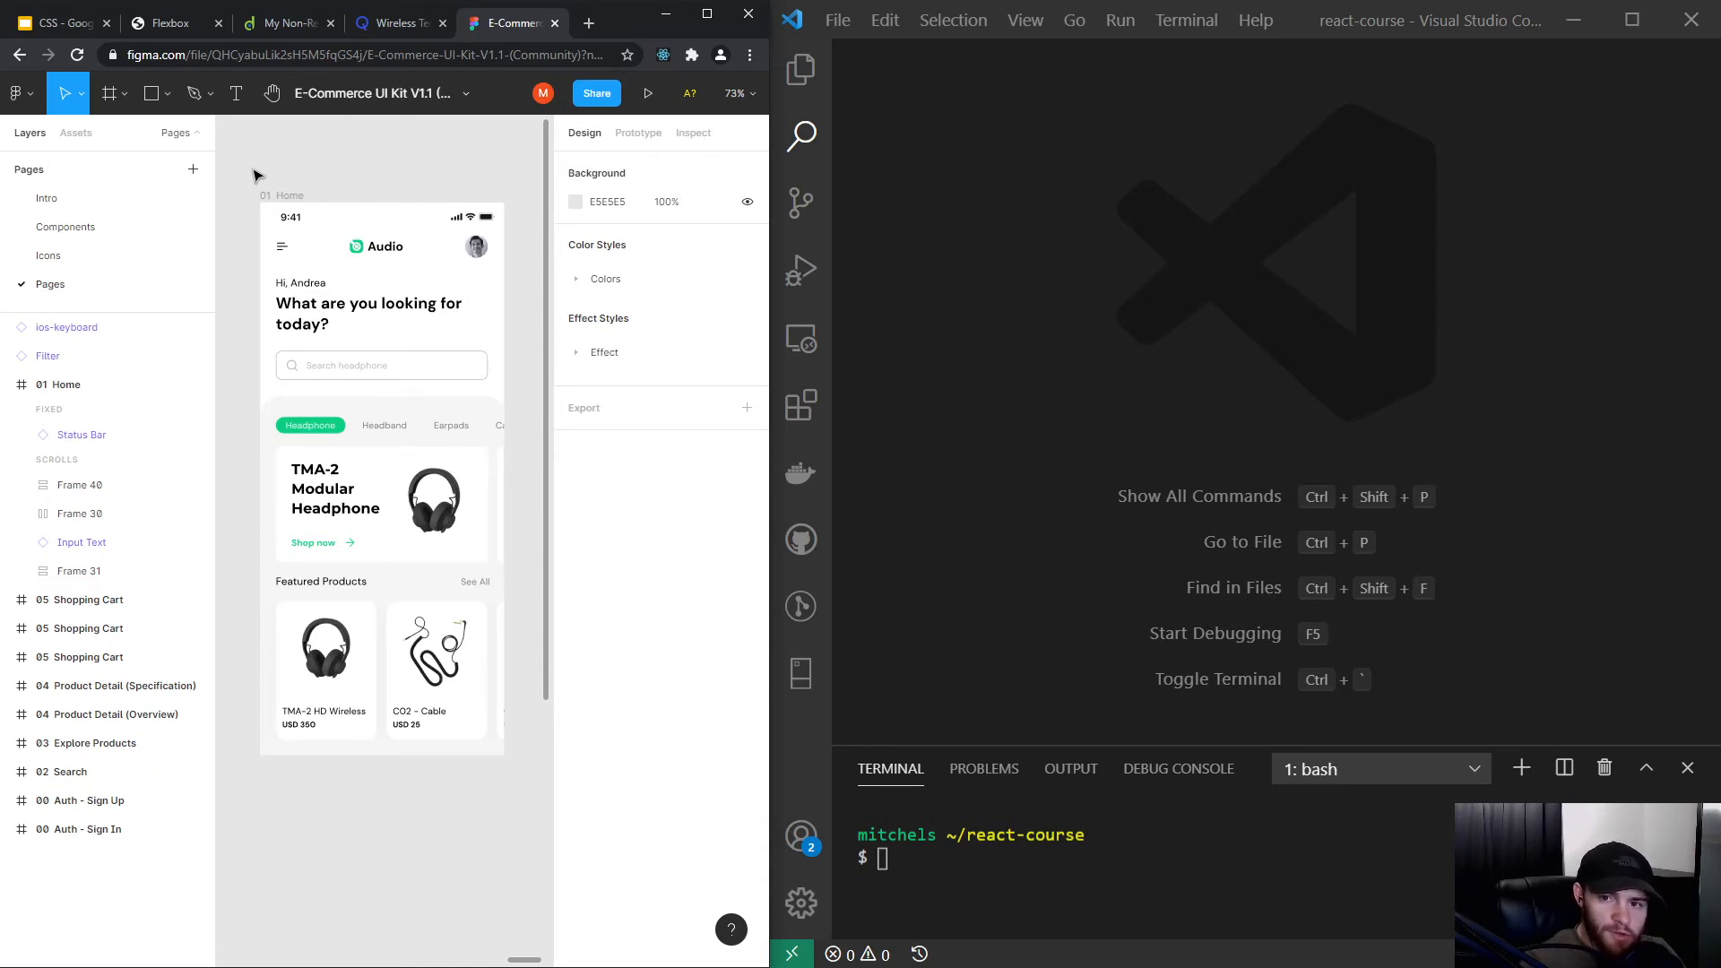